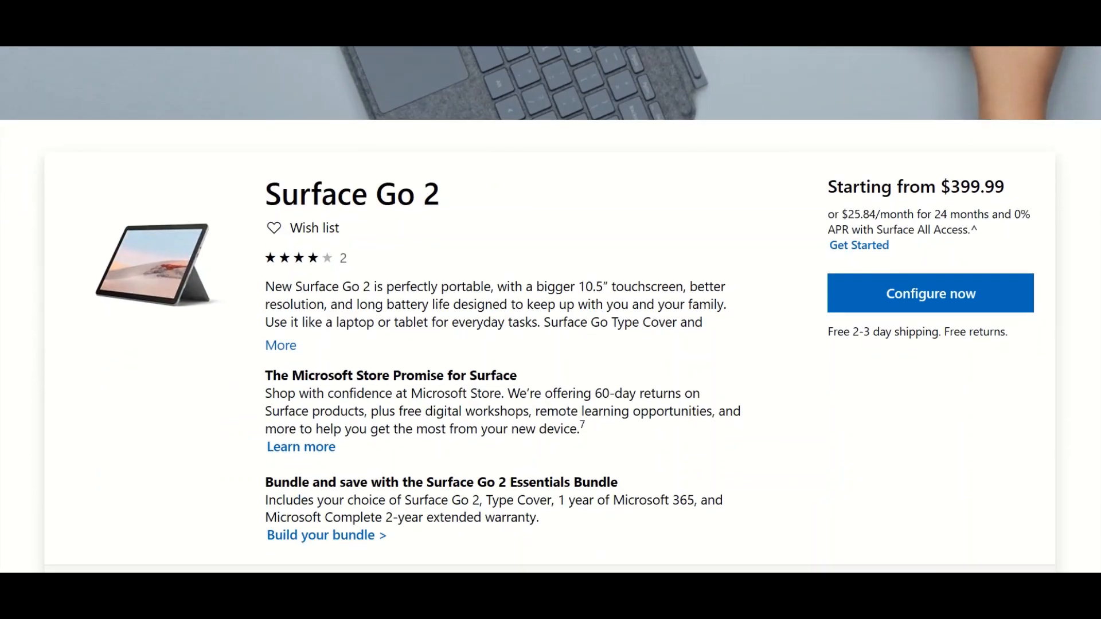
- Scroll the Surface Go 2 store page past the overview down to the Tech Specs table
scroll(down, 3)
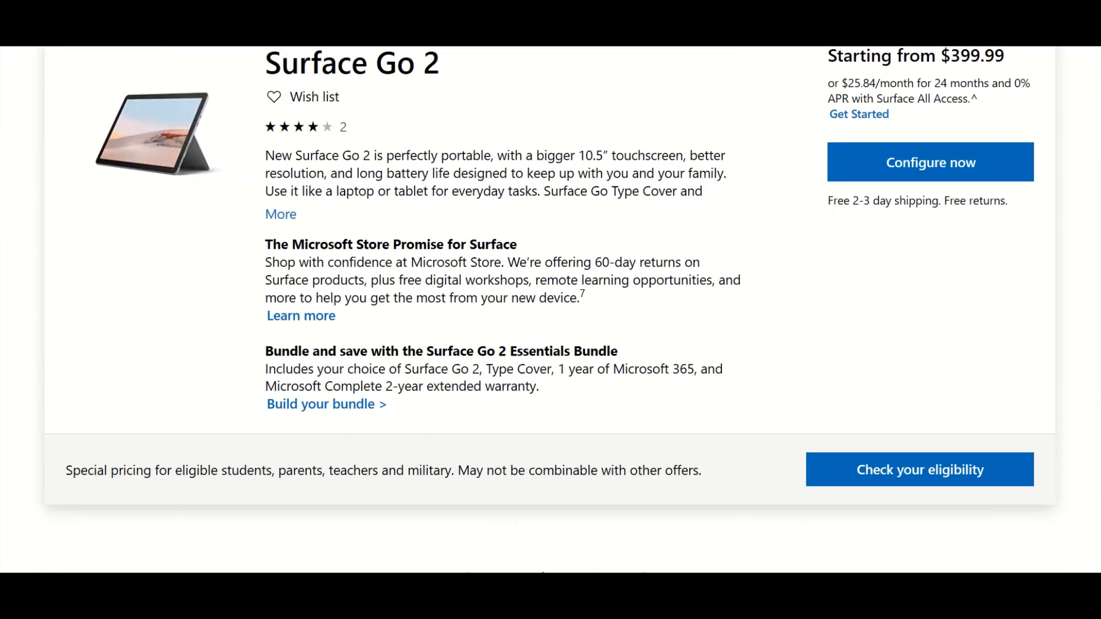
scroll(down, 3)
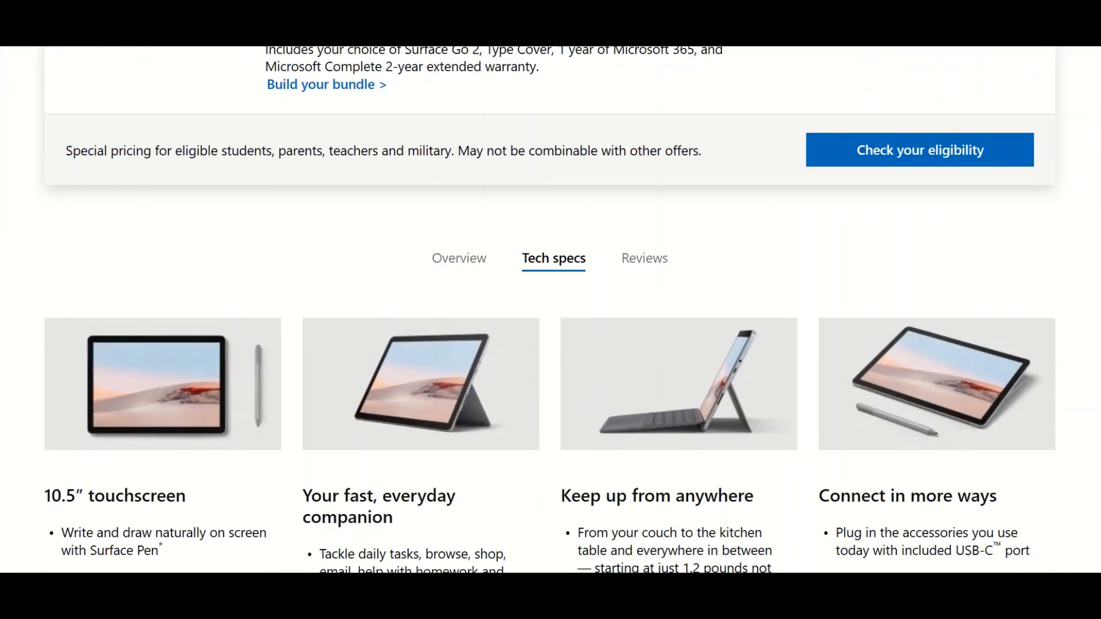
scroll(down, 3)
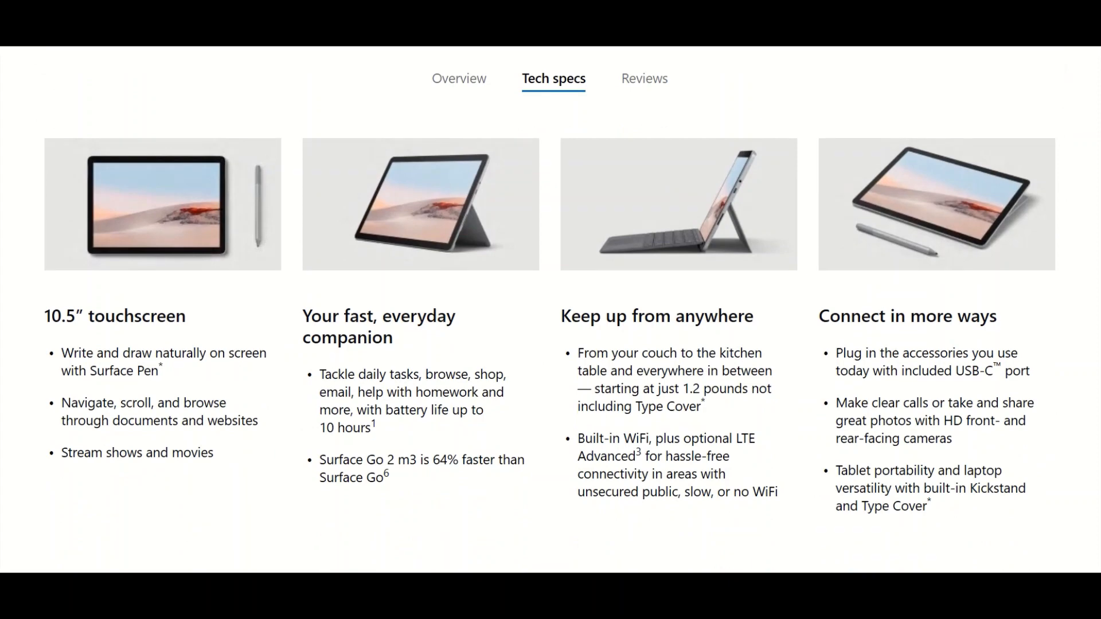
scroll(down, 3)
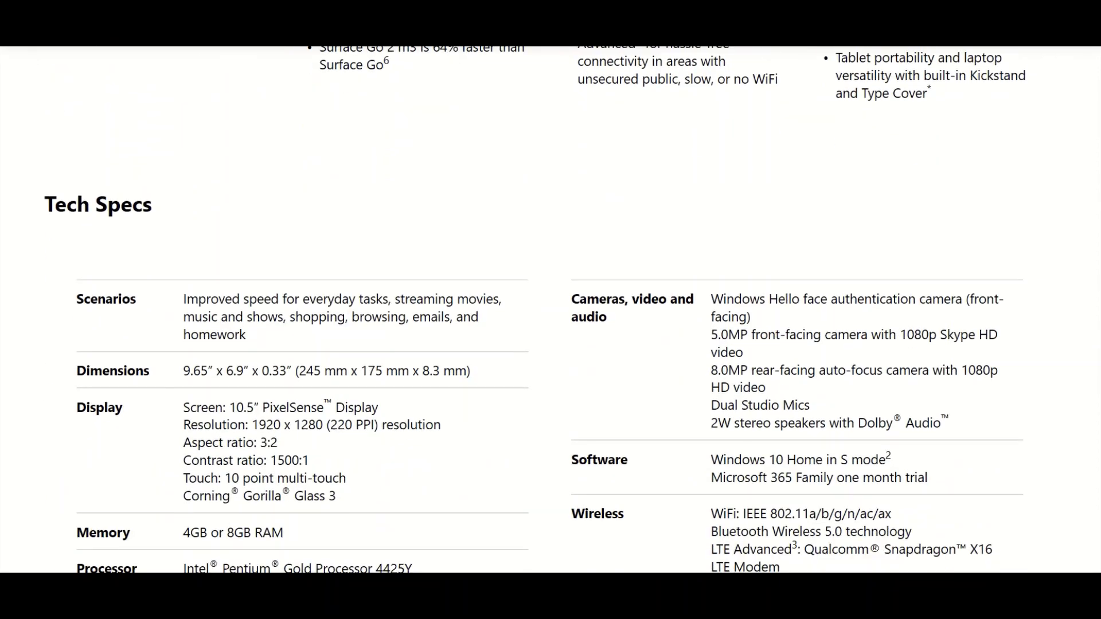
scroll(down, 3)
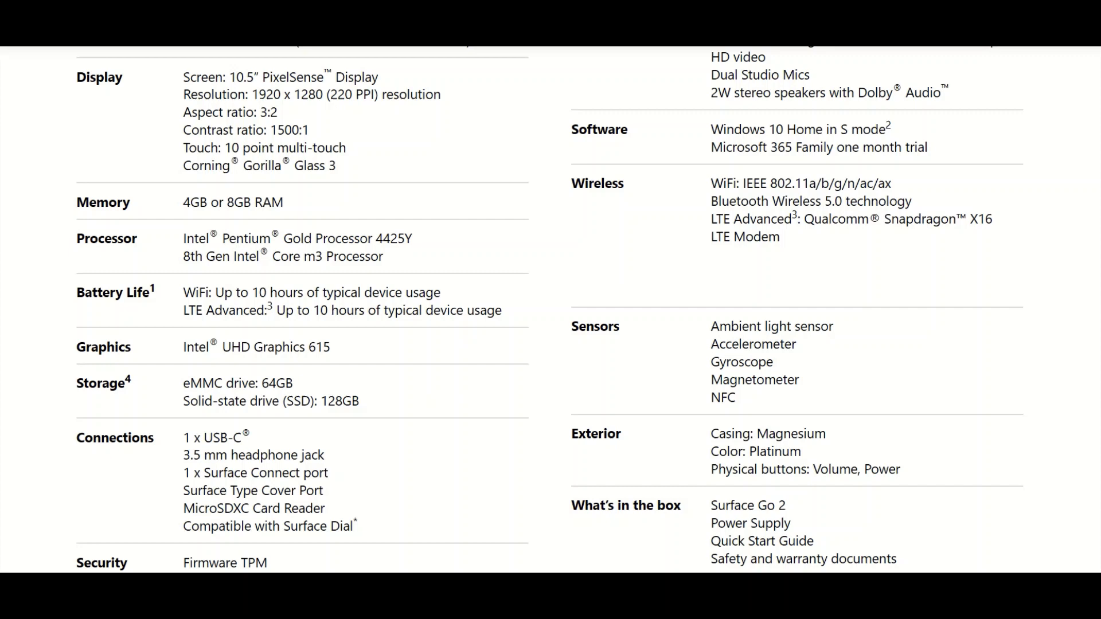
scroll(down, 3)
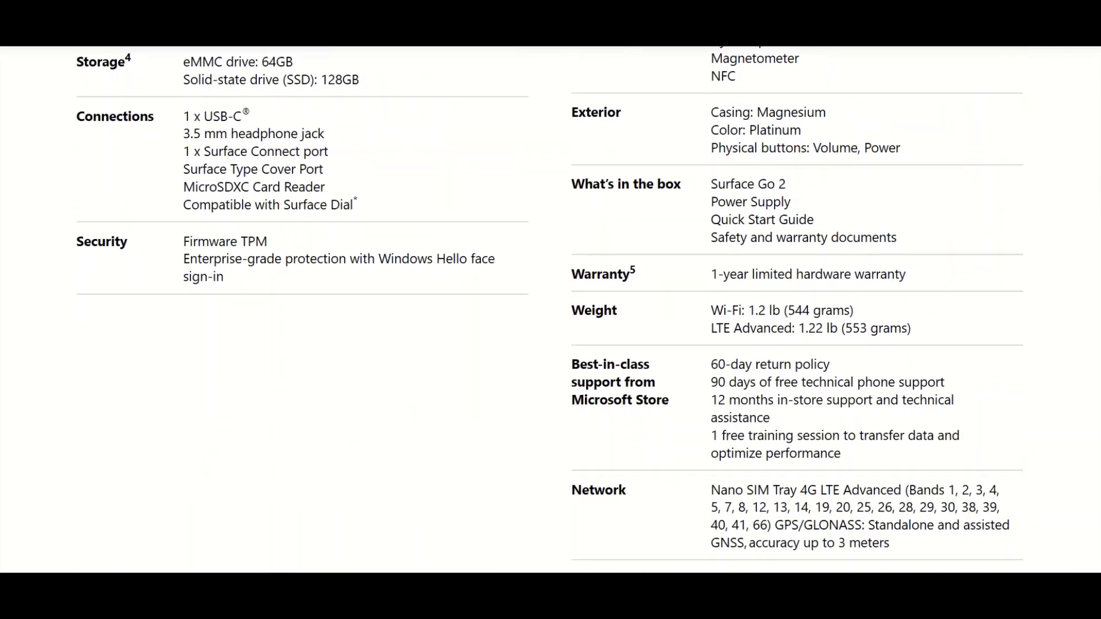
scroll(down, 3)
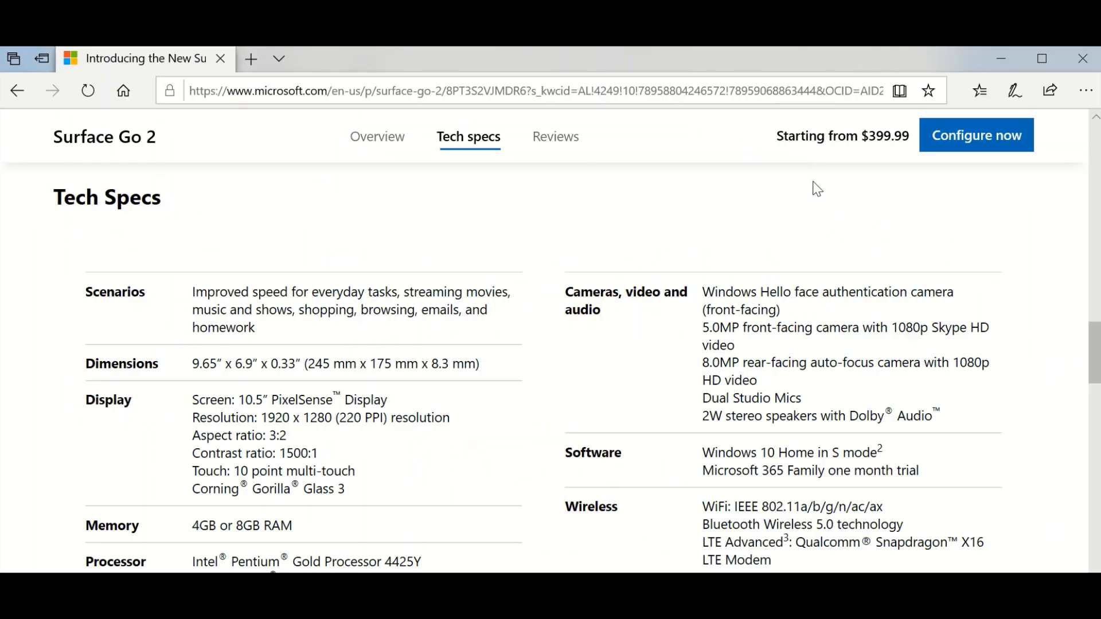
scroll(down, 3)
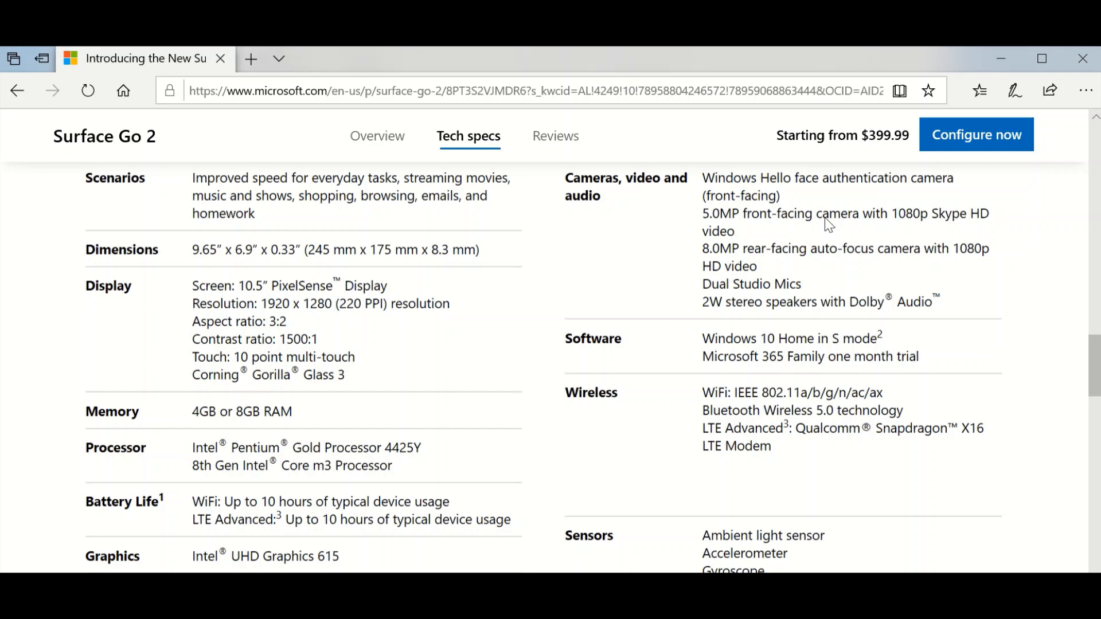
scroll(down, 3)
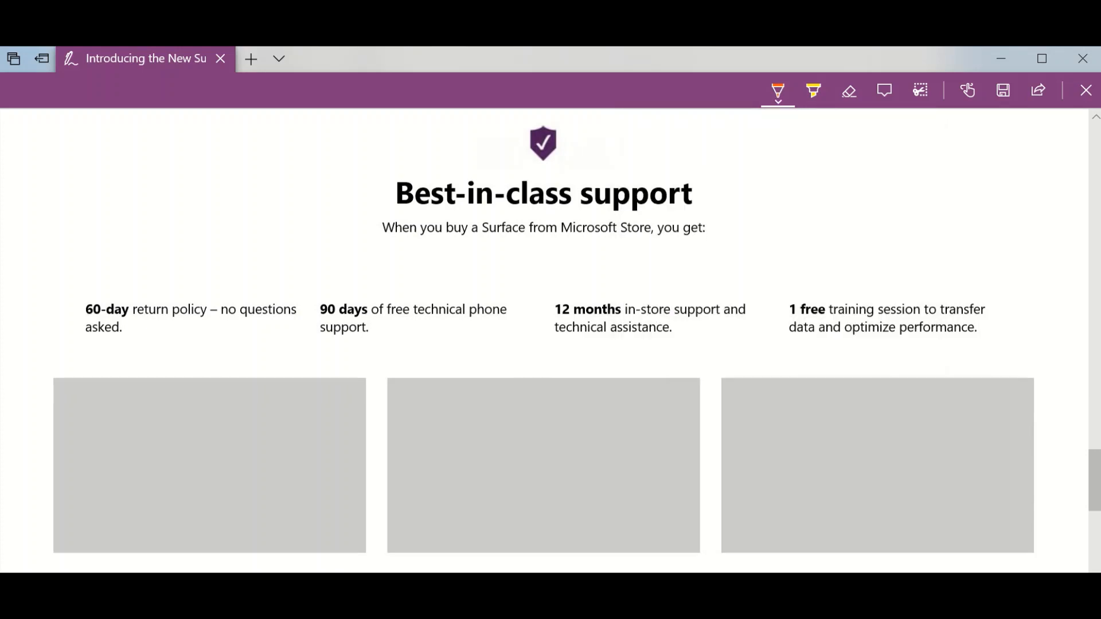
- Scroll the specs page to bring the Storage and Processor entries into view for inking
scroll(down, 3)
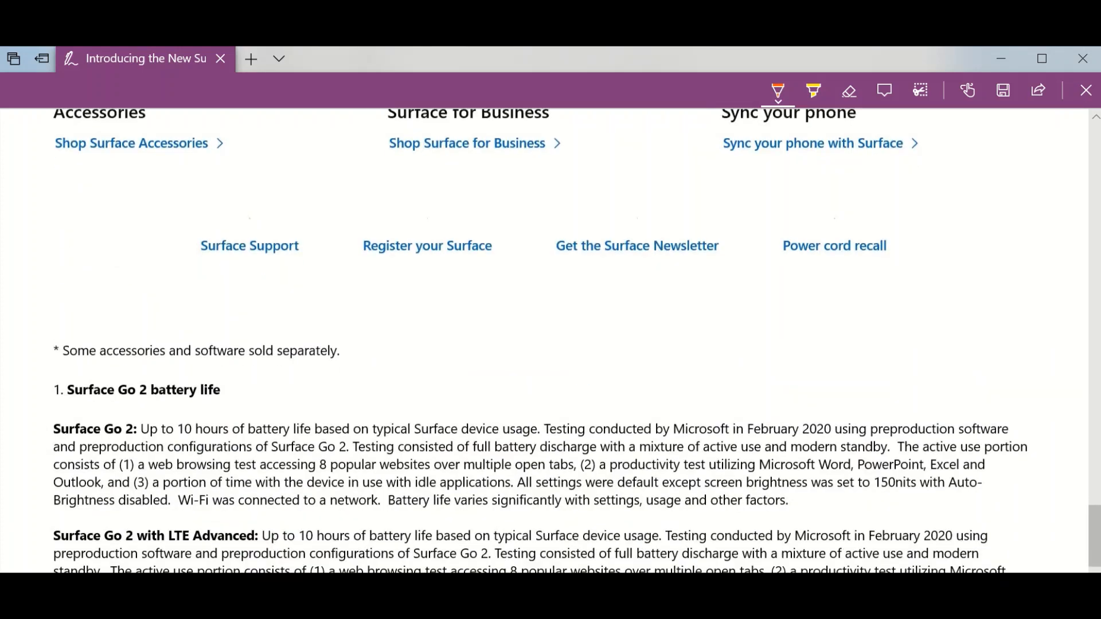
scroll(up, 3)
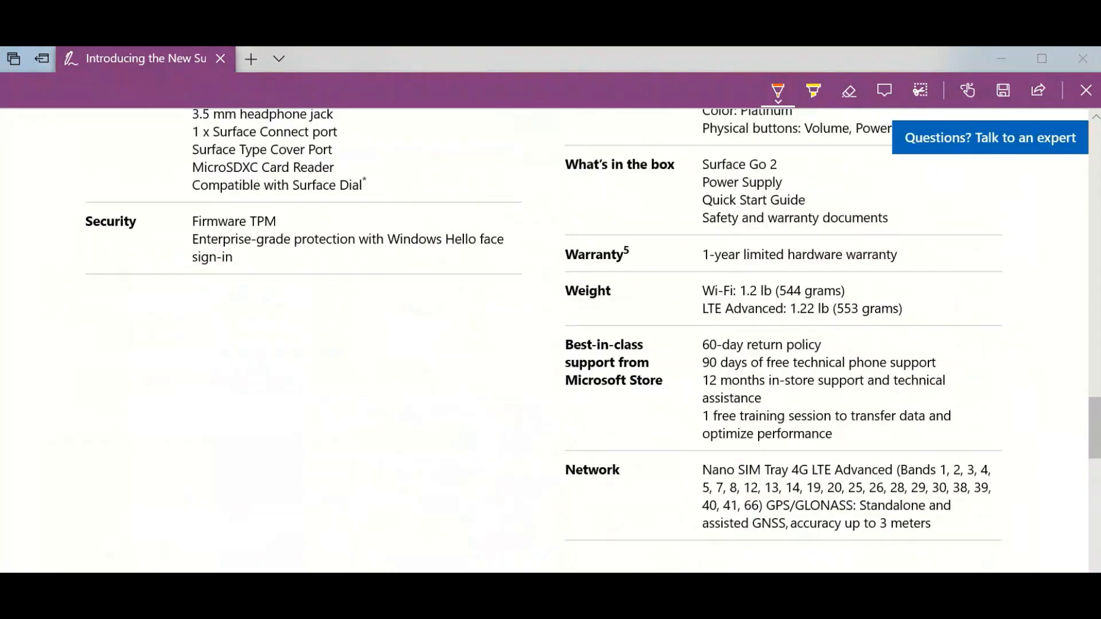
scroll(up, 3)
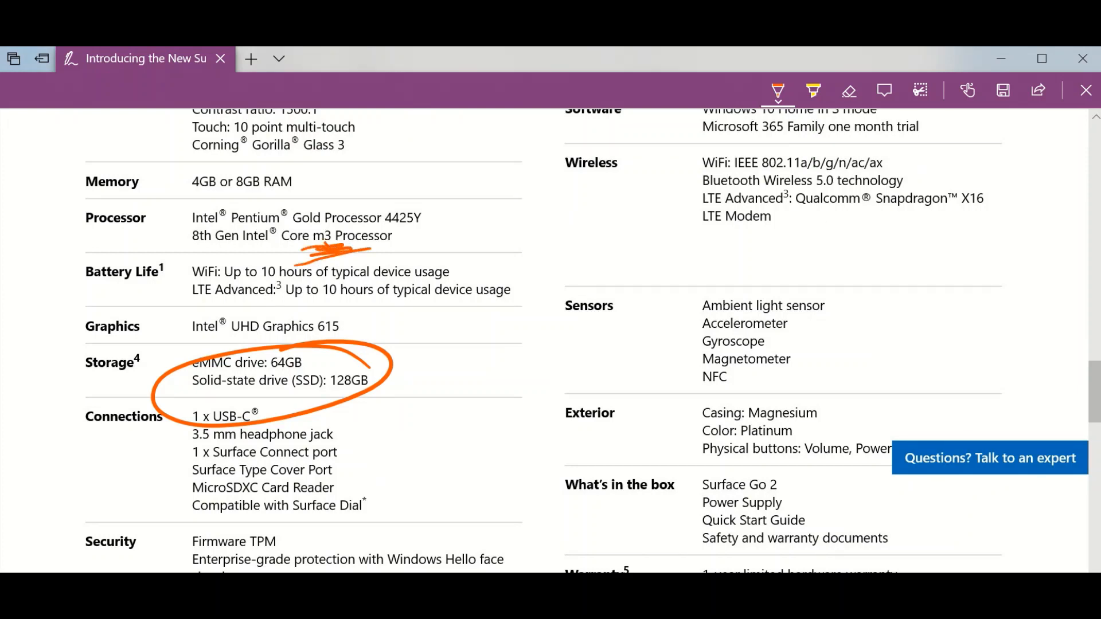
scroll(up, 3)
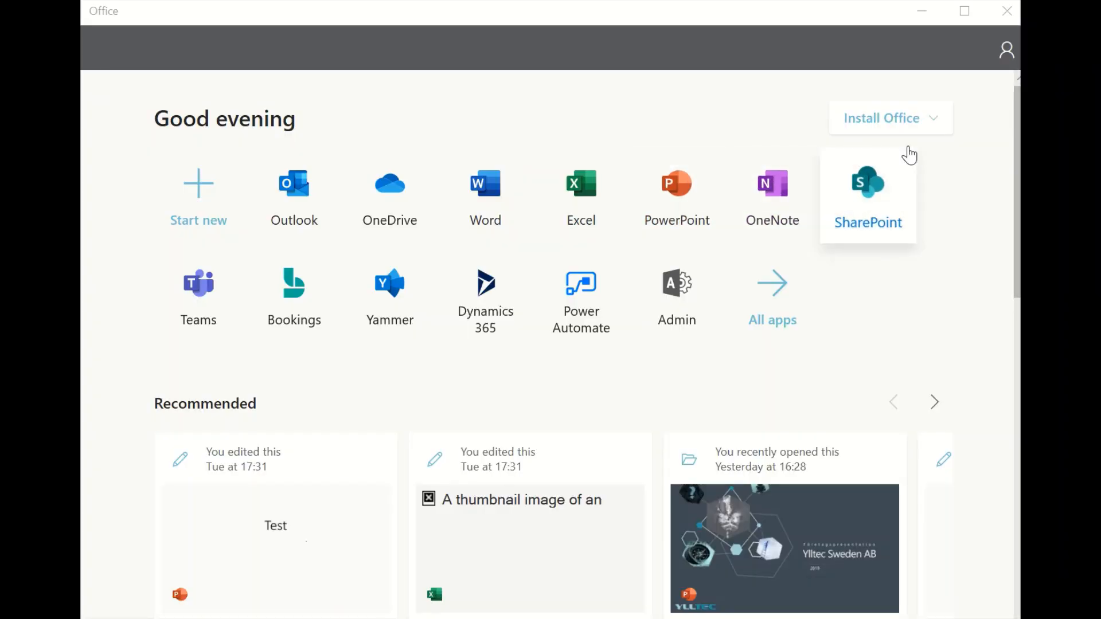
click(882, 118)
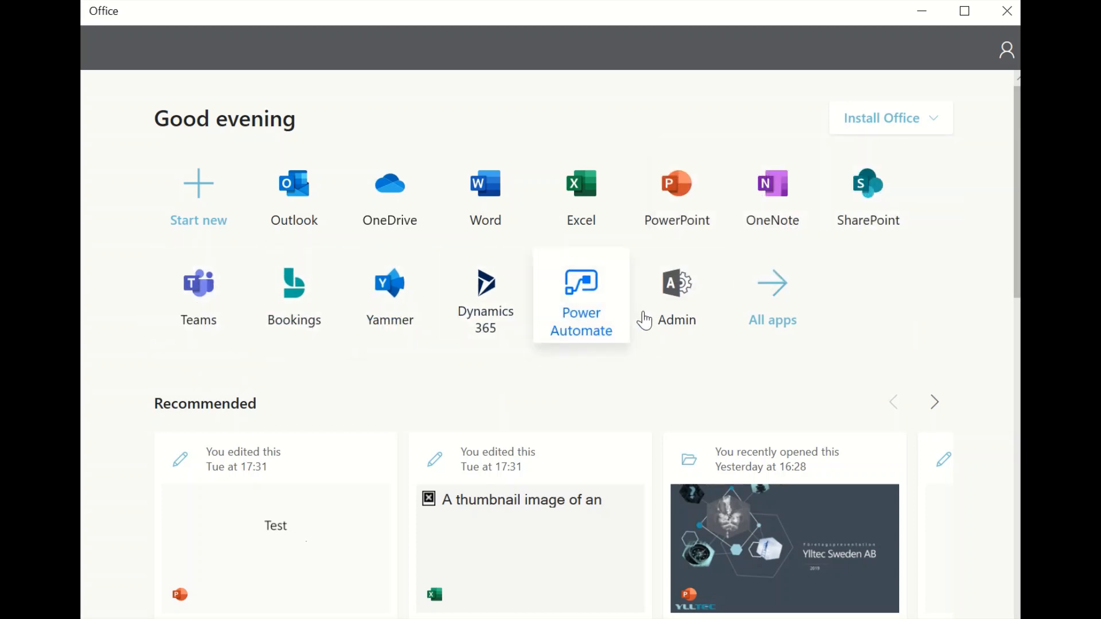
mouse_move(857, 482)
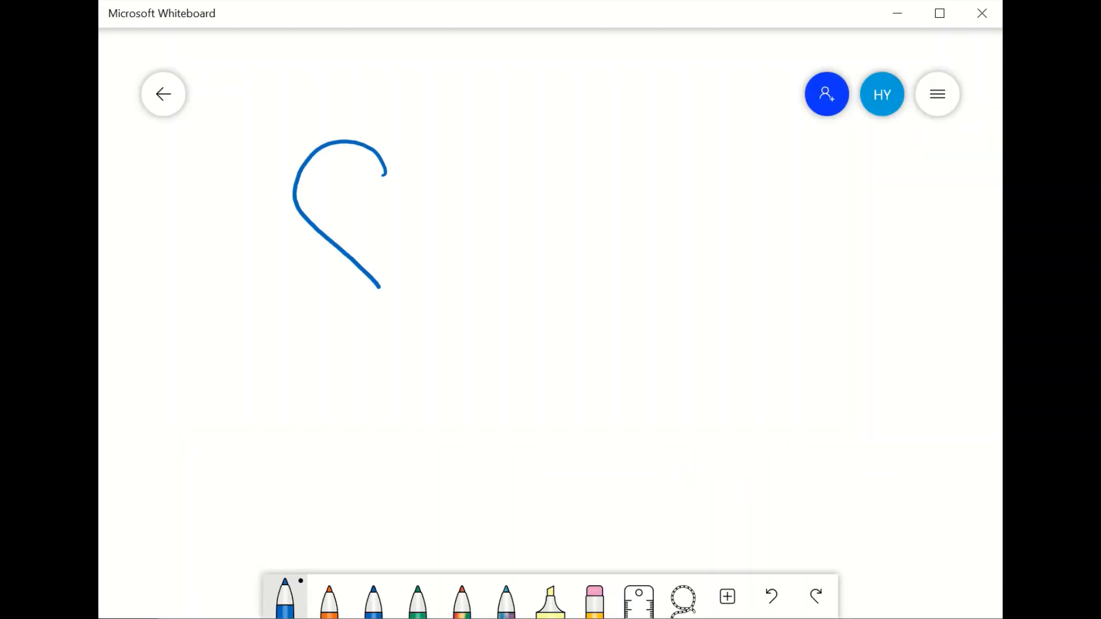
- Scribble a red zigzag inside the heart, then switch the pen to orange ink
click(285, 597)
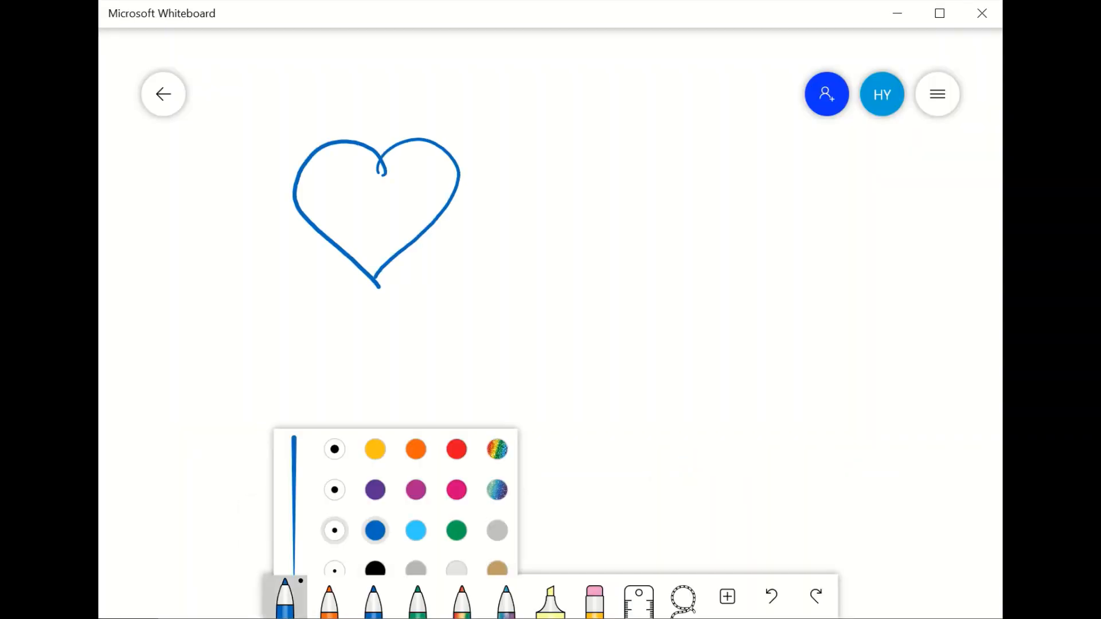
click(459, 420)
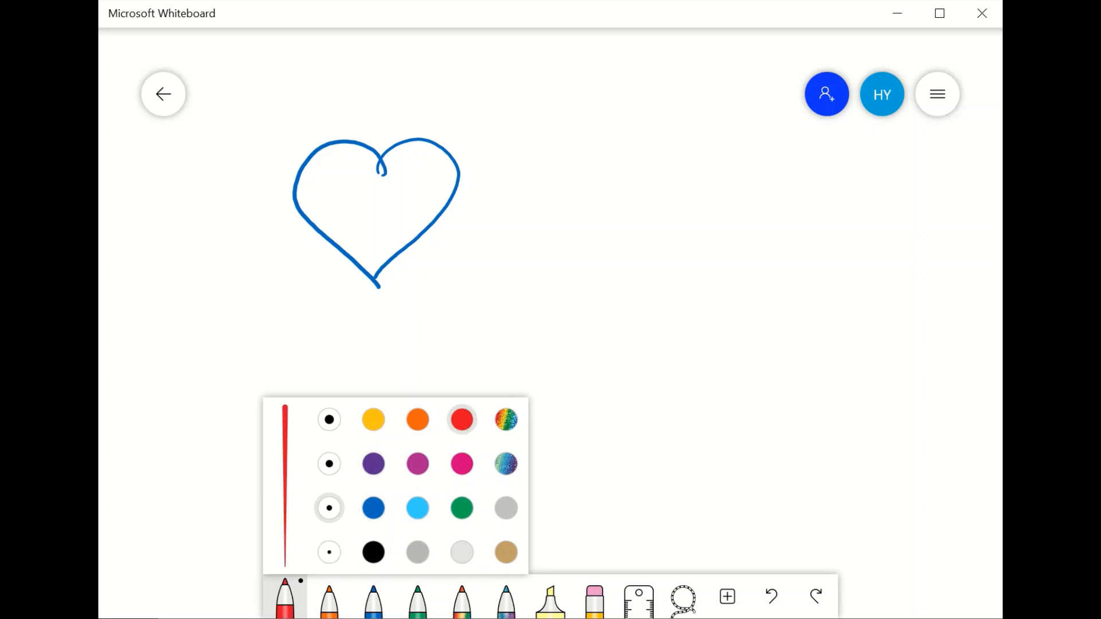
drag(323, 176, 365, 242)
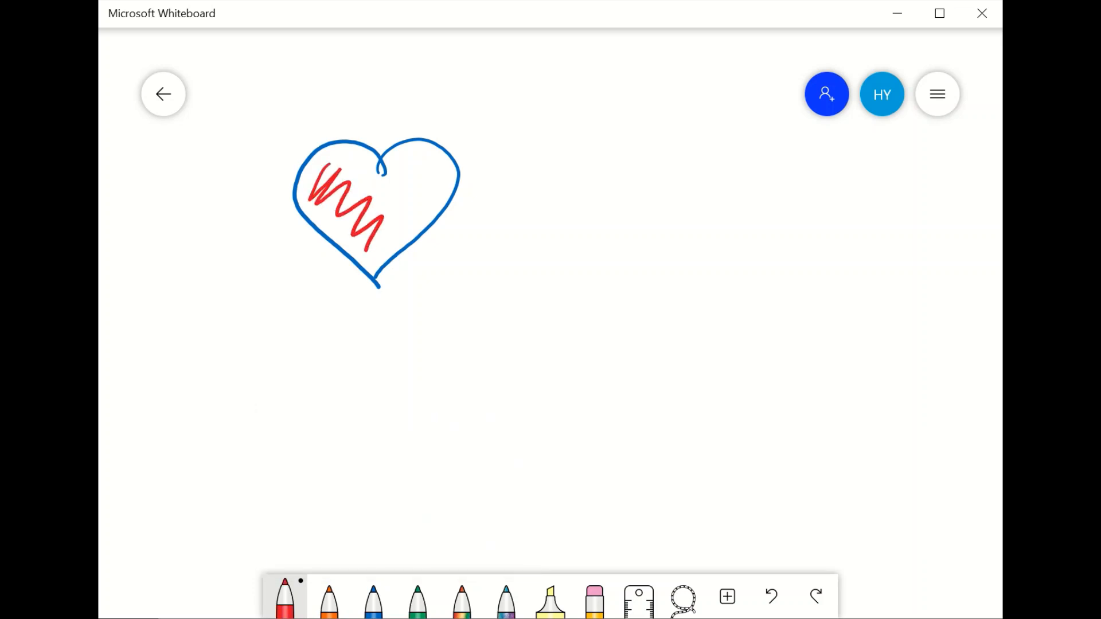
click(329, 599)
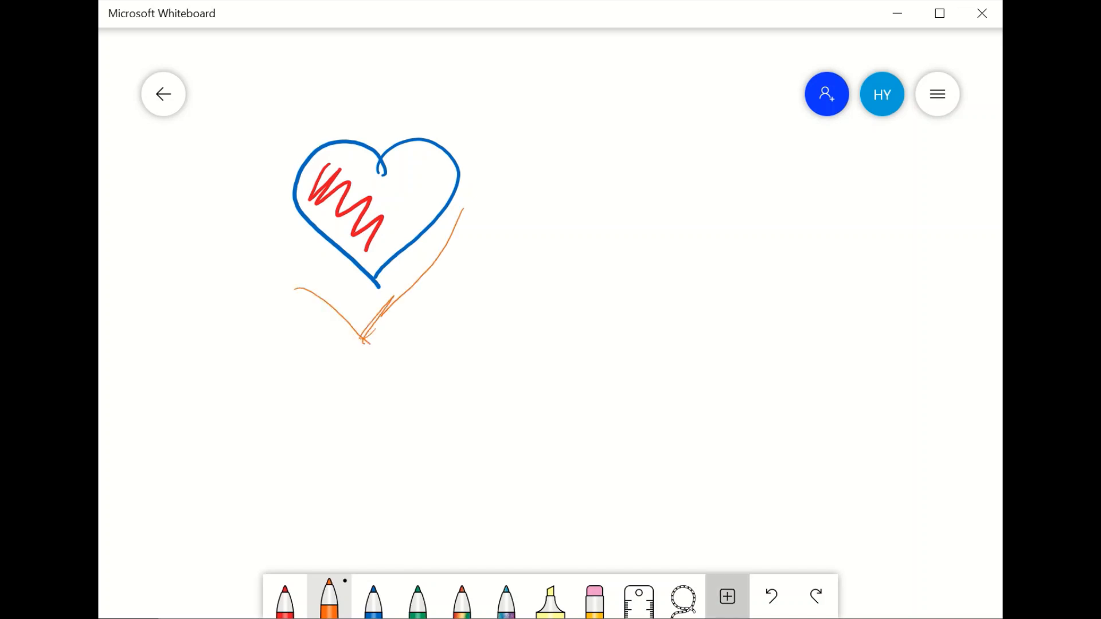
- Insert a text box over the heart's tip and enter 'hhhh'
click(727, 597)
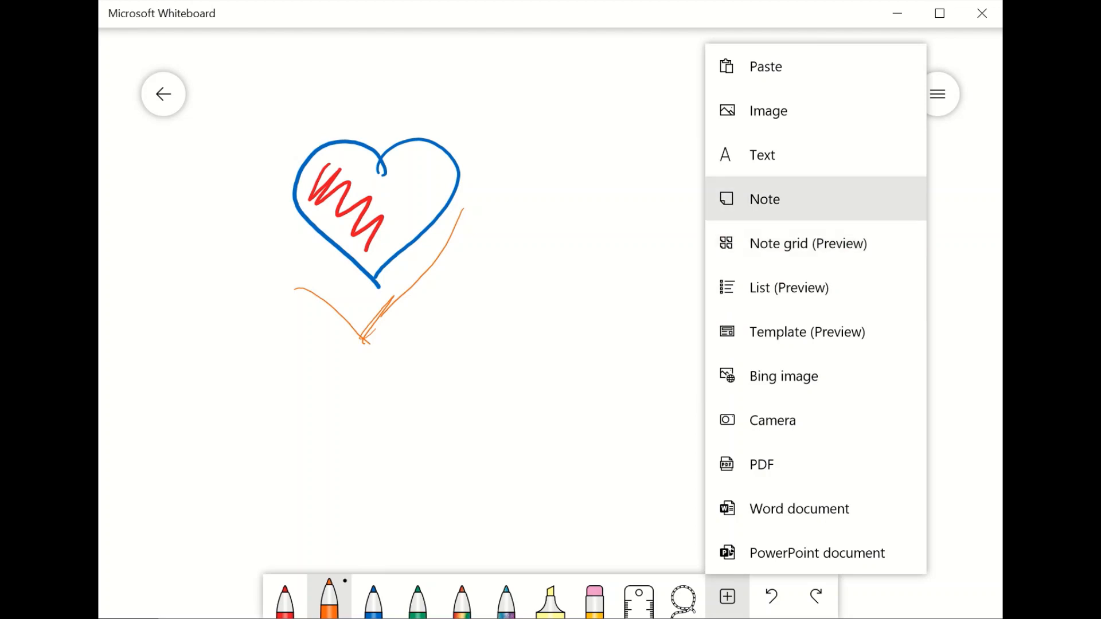
click(761, 155)
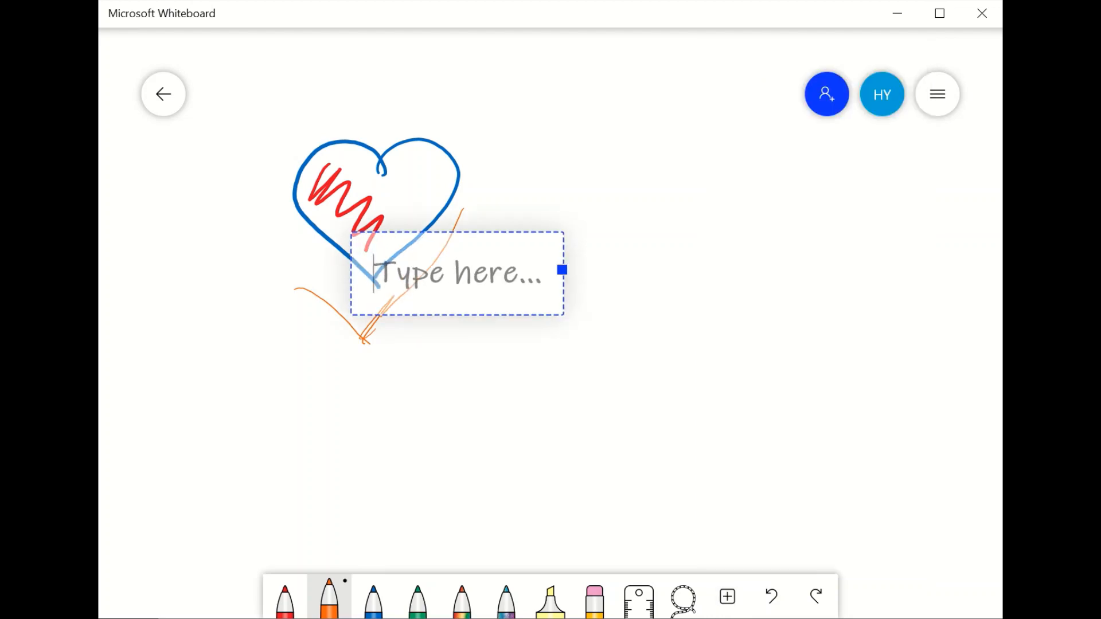
text(hhhh)
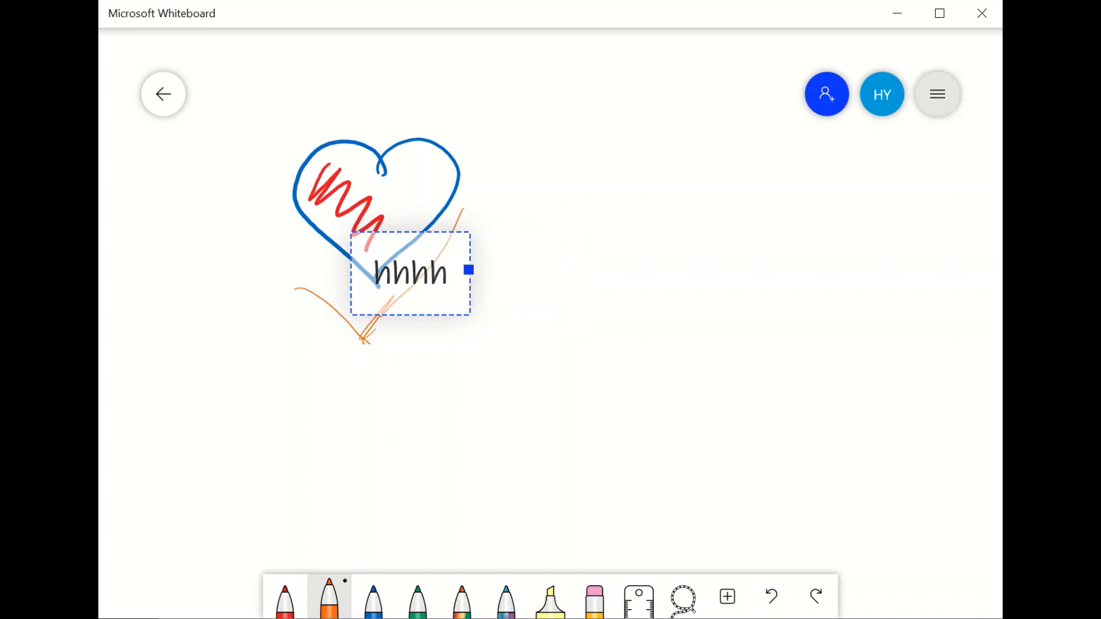
click(936, 93)
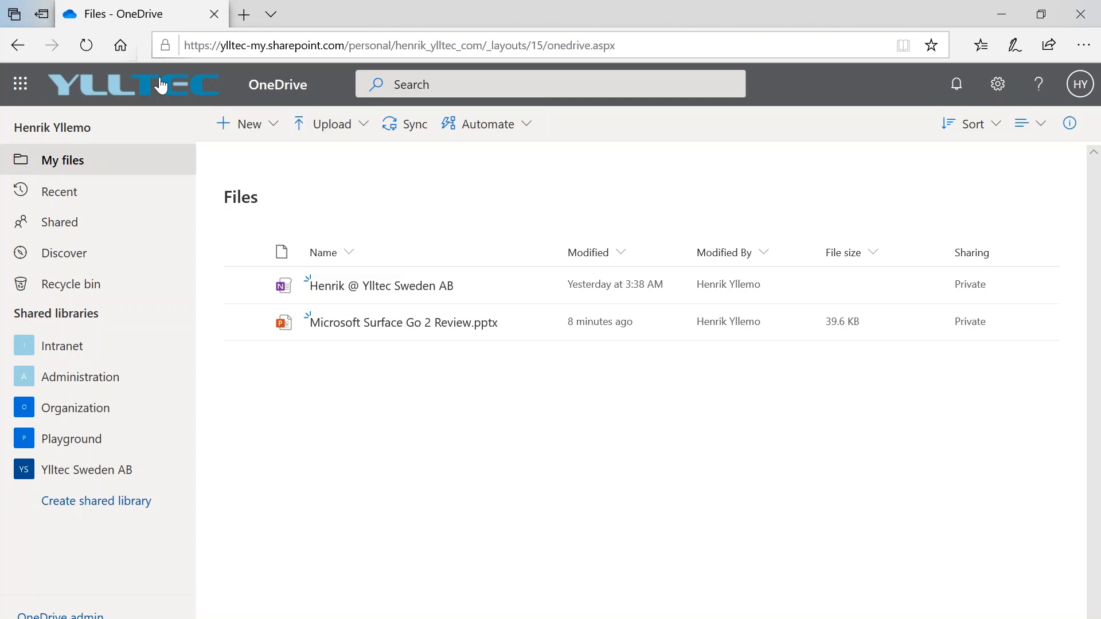
mouse_move(400, 321)
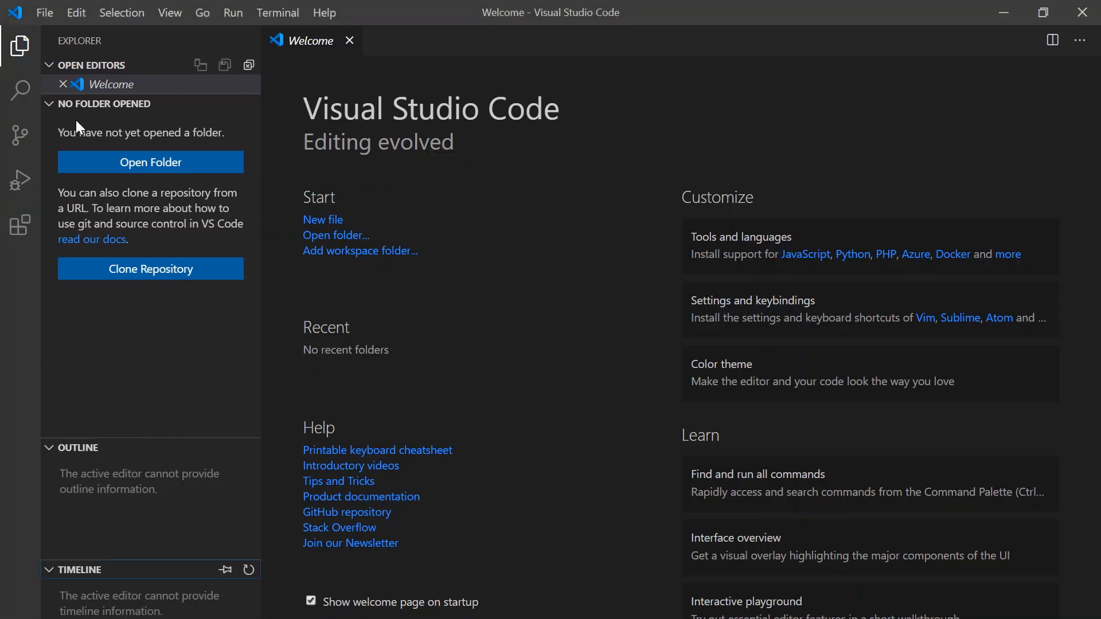
mouse_move(290, 118)
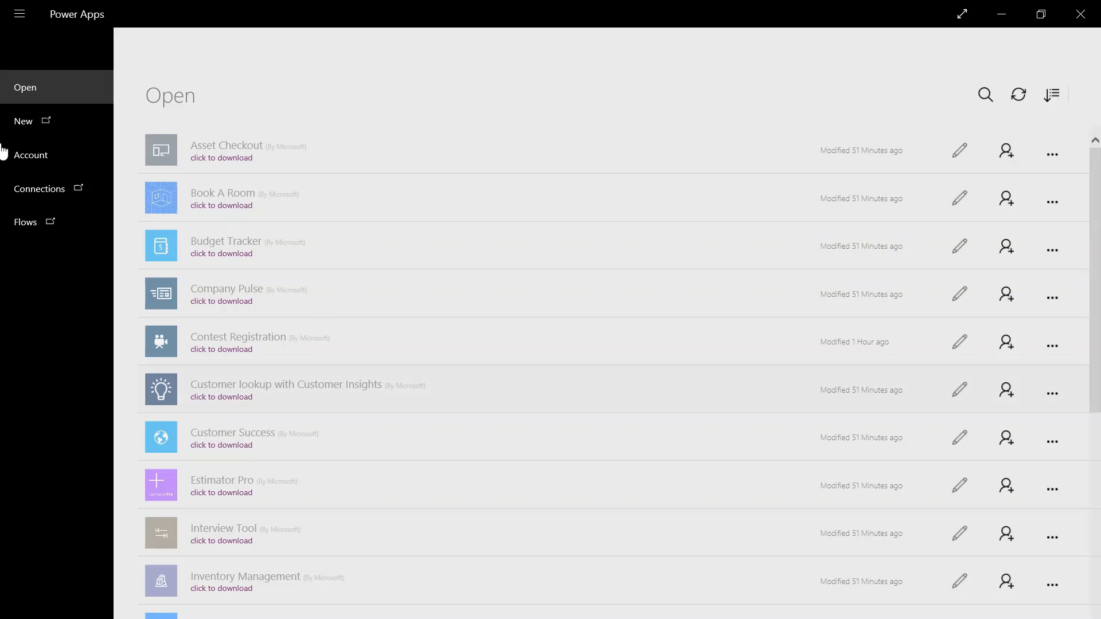
mouse_move(23, 121)
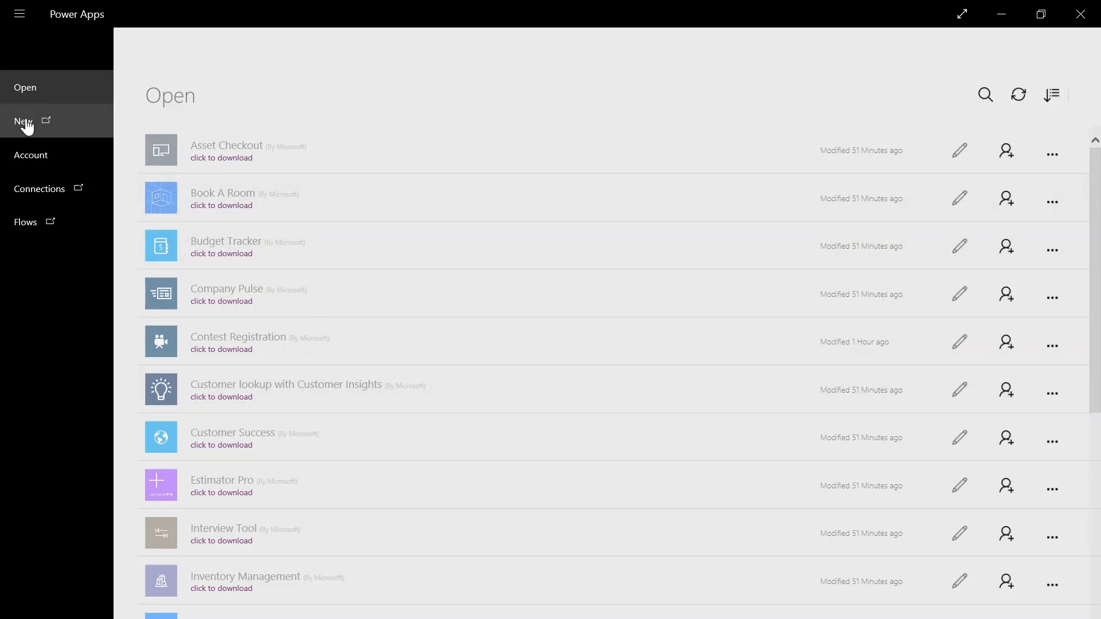
scroll(down, 3)
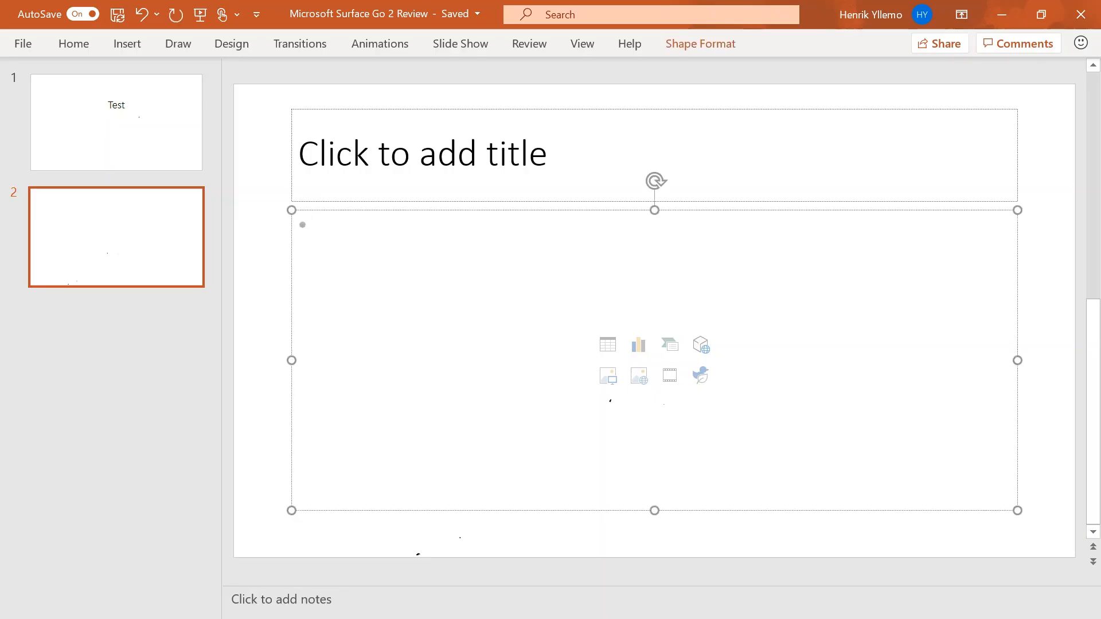
- Start a PowerPoint screen recording of the marked Edge page area via Insert > Media
click(127, 43)
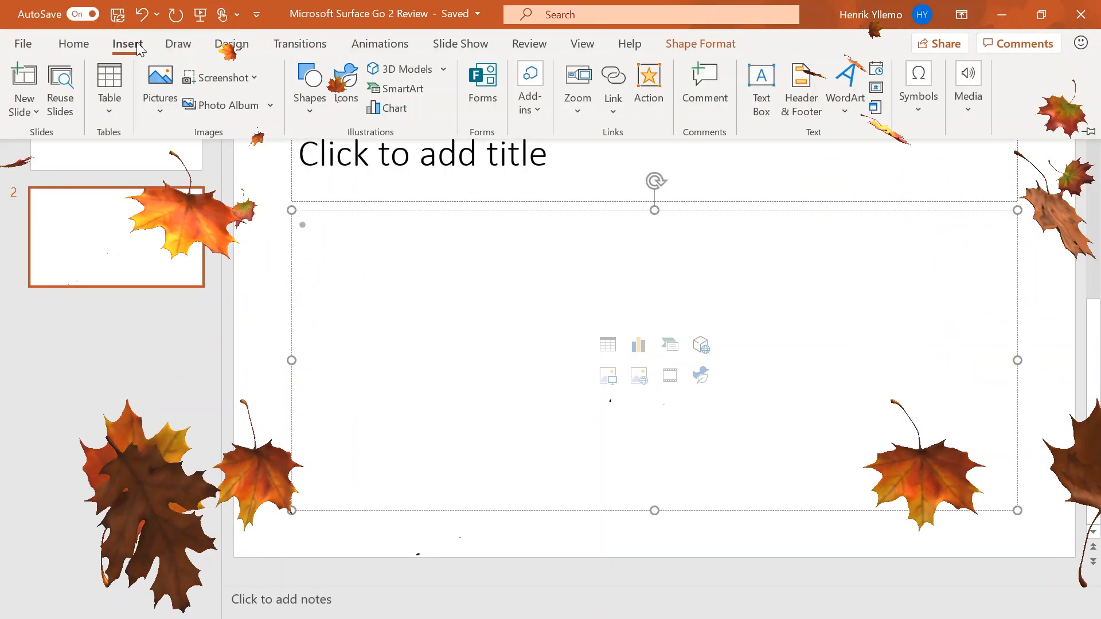
click(968, 88)
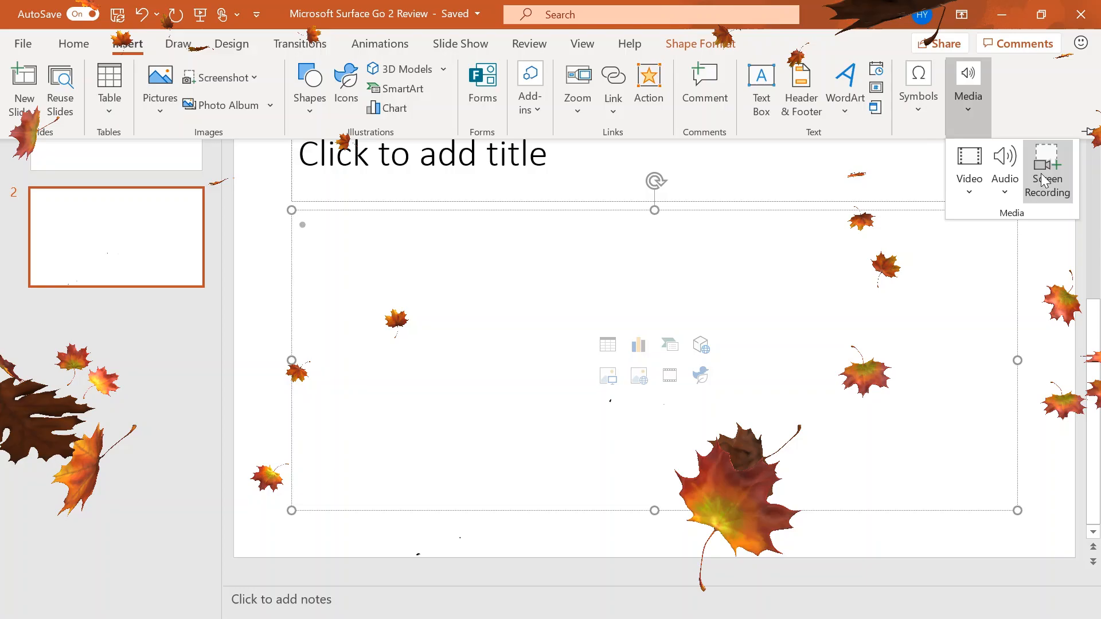
click(1047, 172)
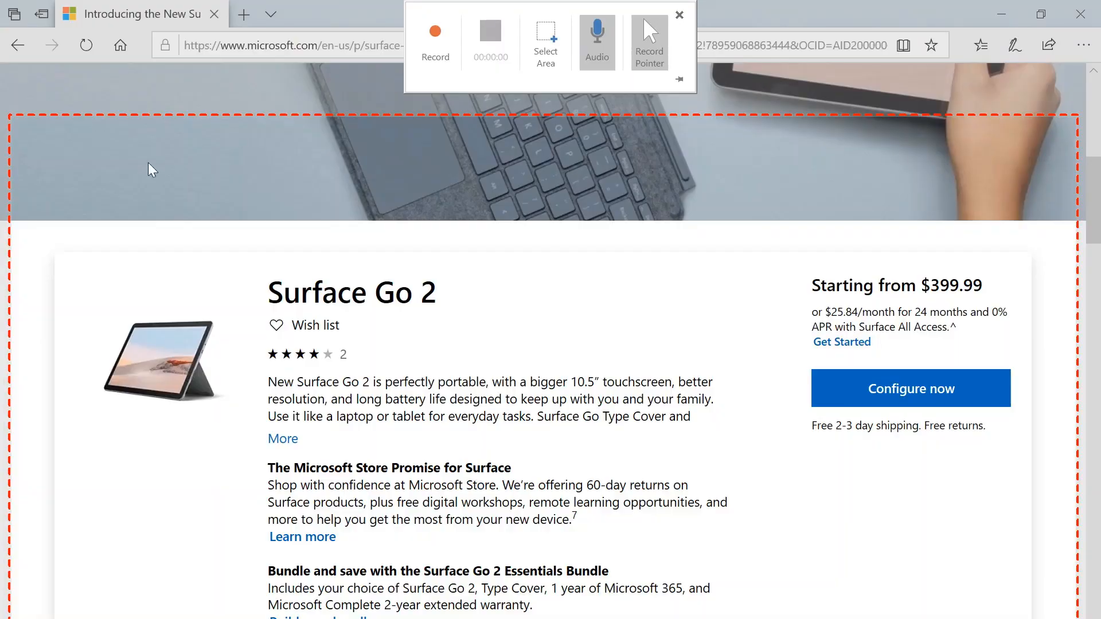
mouse_move(649, 39)
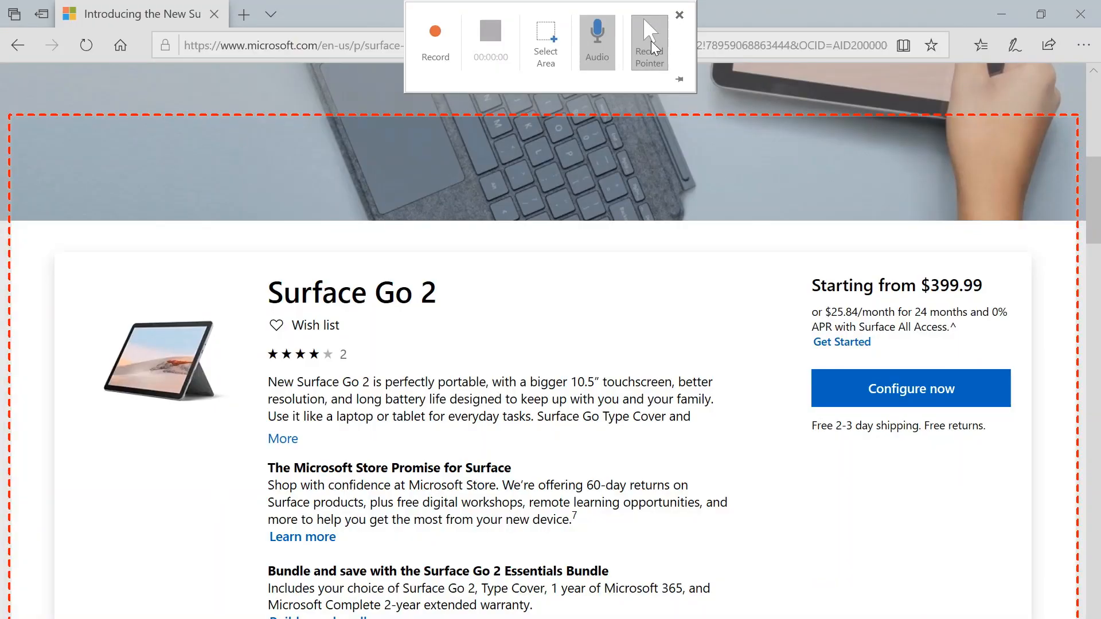
click(436, 39)
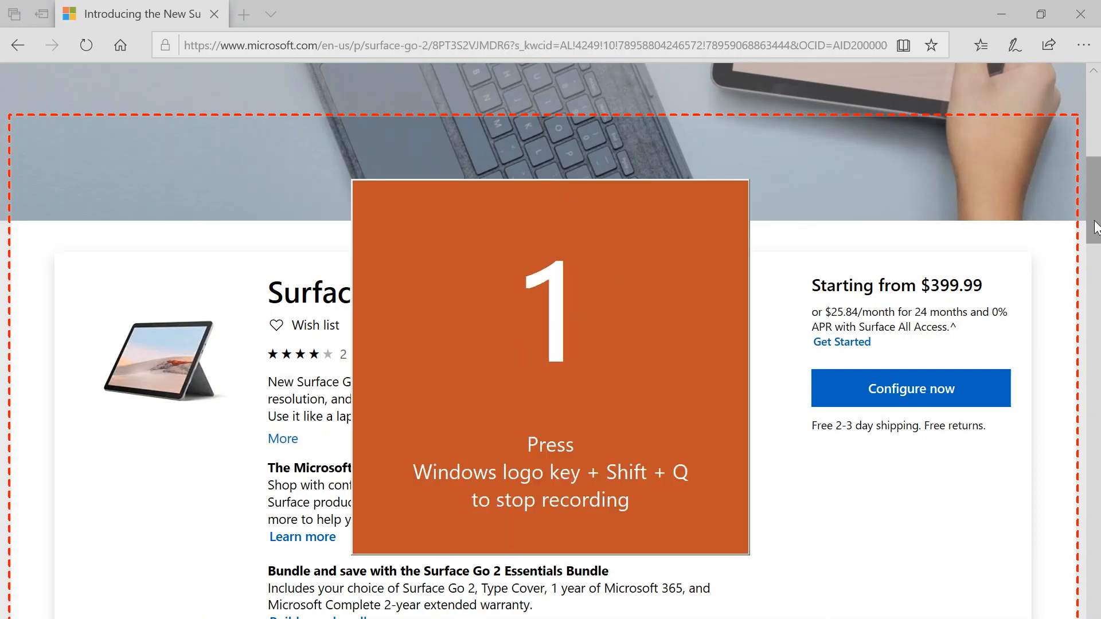
- Scroll the Surface Go 2 page down to its tech specs while recording
scroll(down, 3)
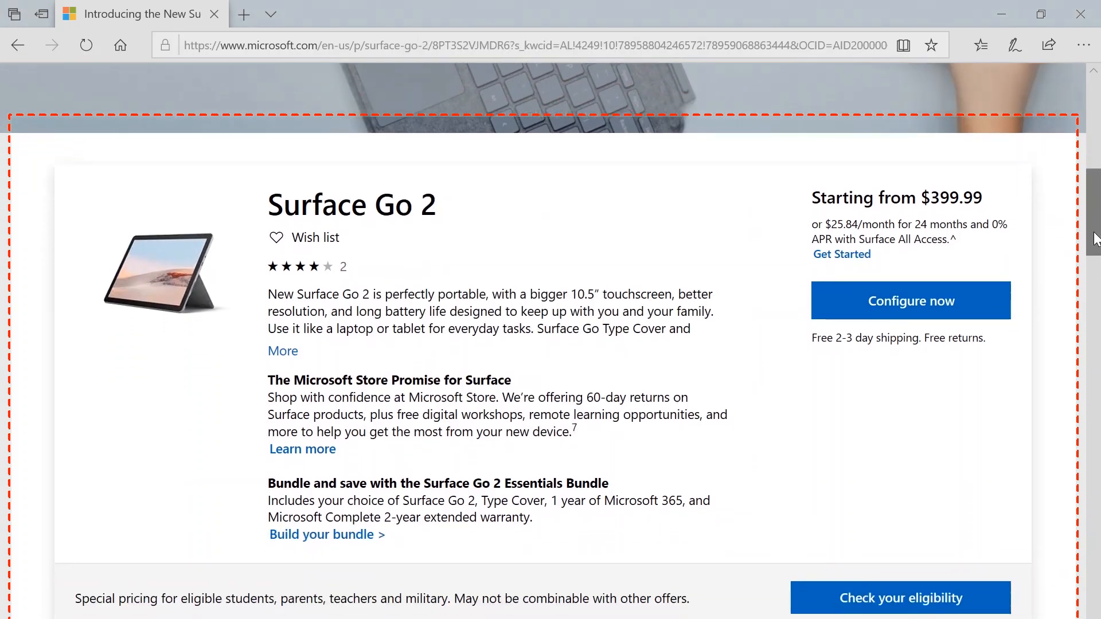
scroll(down, 3)
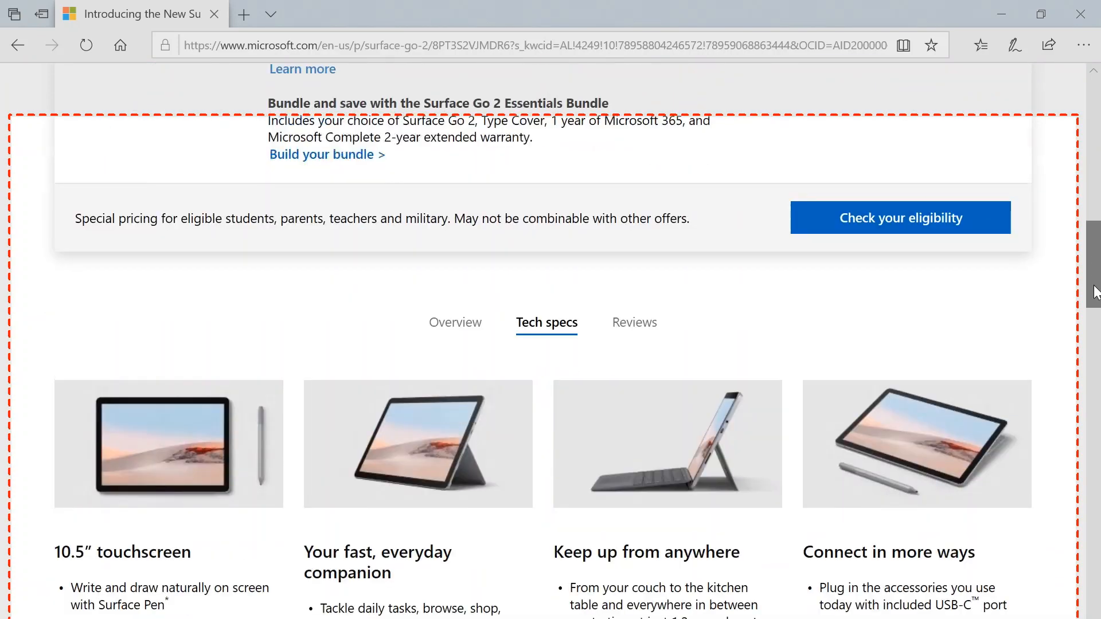
scroll(down, 3)
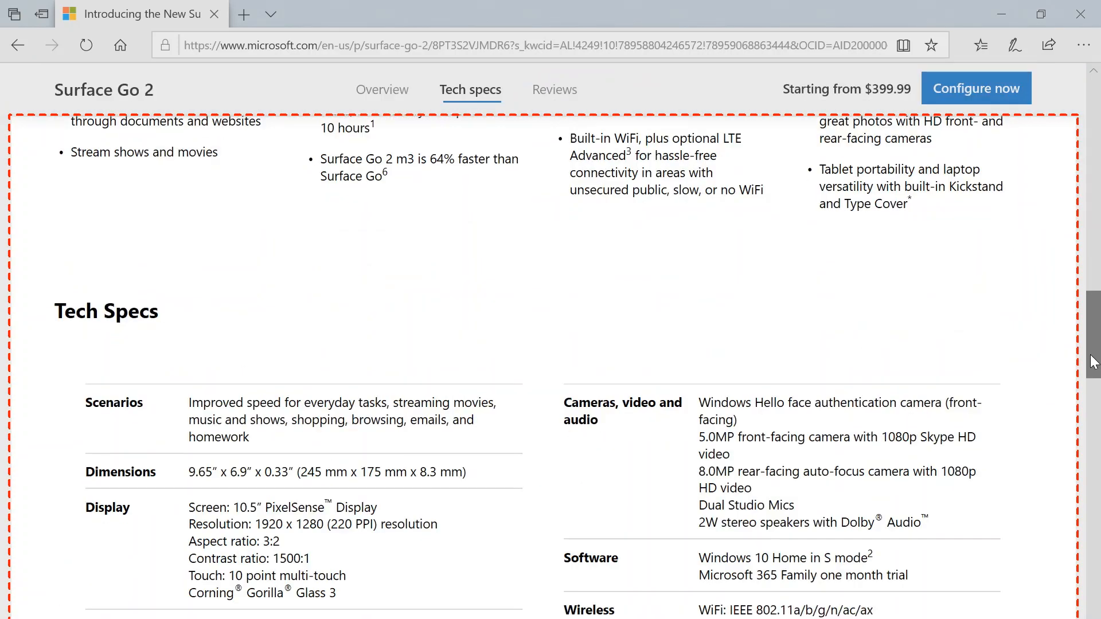
scroll(down, 3)
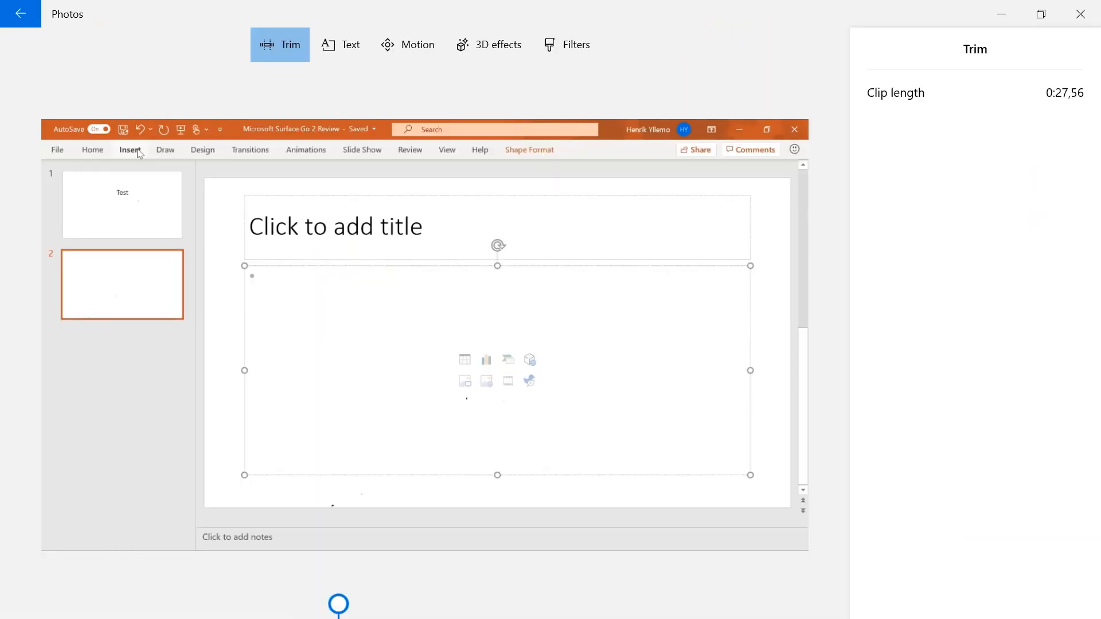
- Finish the clip's trim and bring up its animated text options in the Photos video editor
click(21, 13)
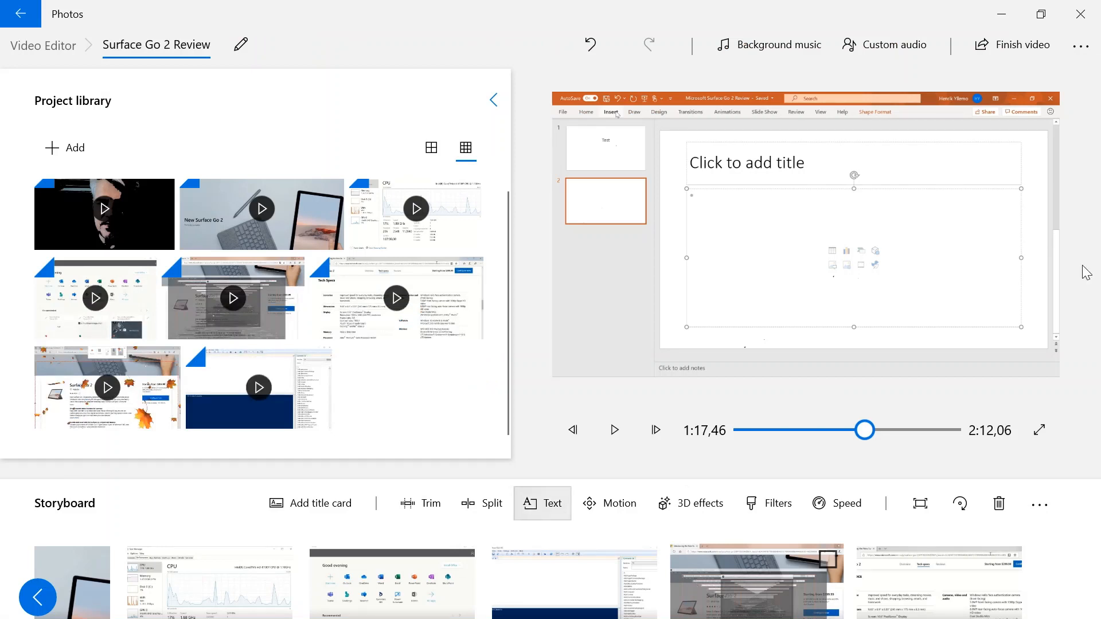
click(542, 503)
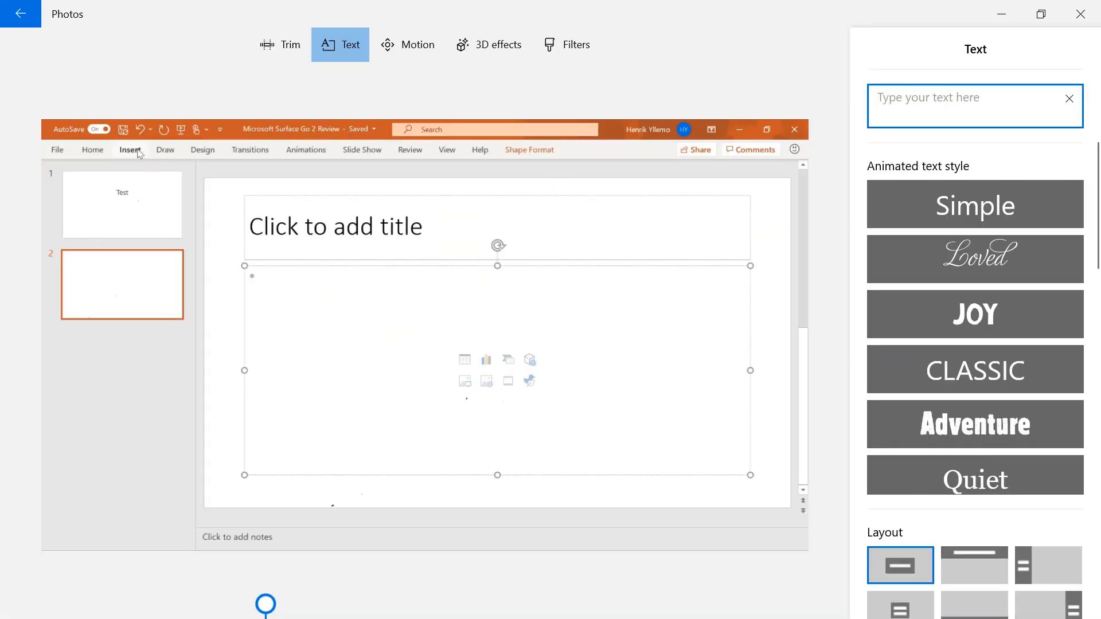
click(21, 14)
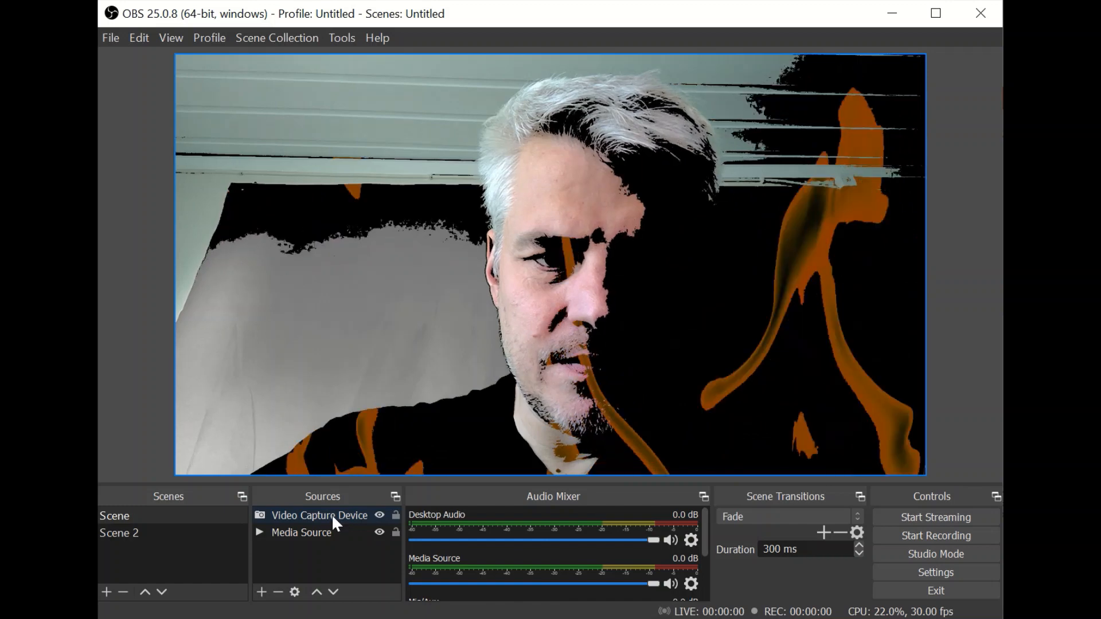
- Review the webcam source's Chroma and Luma Key filters, then start VirtualCam output from Tools
double_click(320, 515)
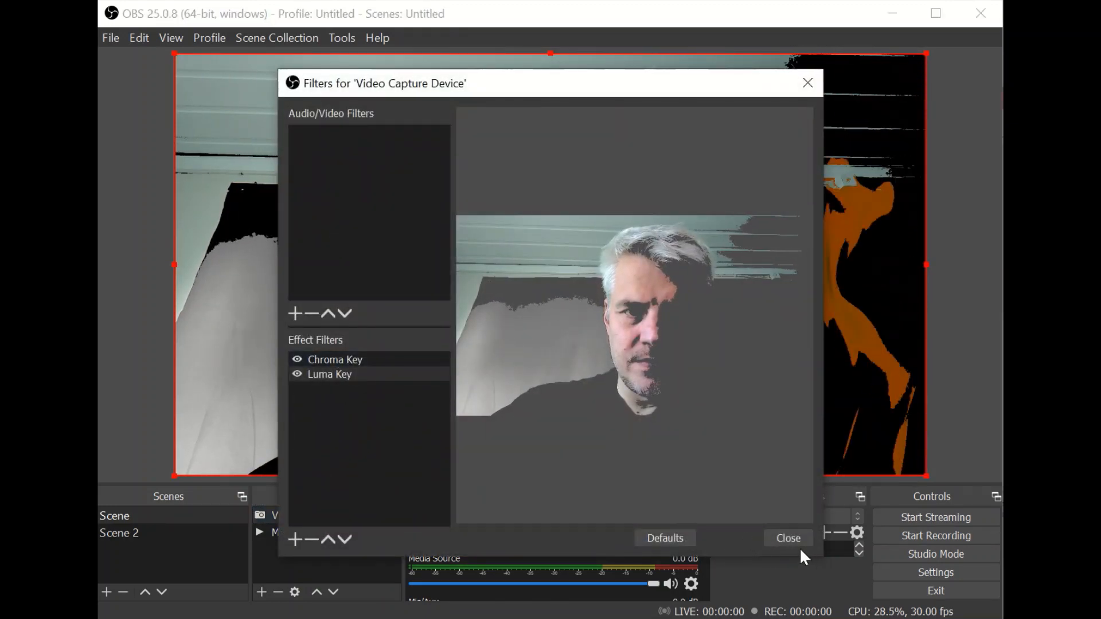
click(787, 538)
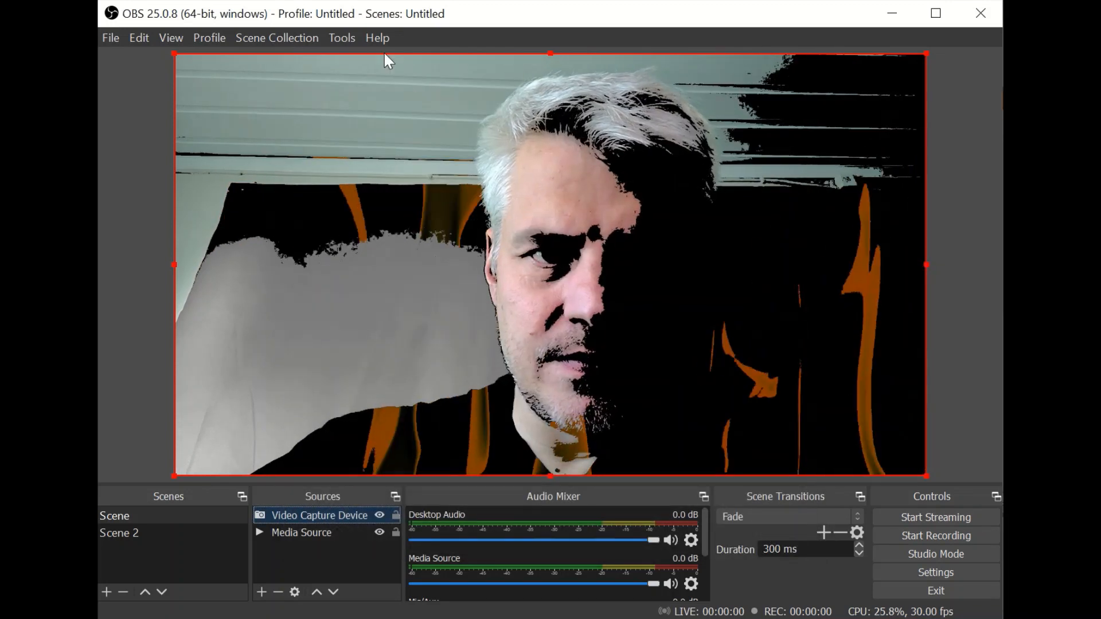
click(342, 38)
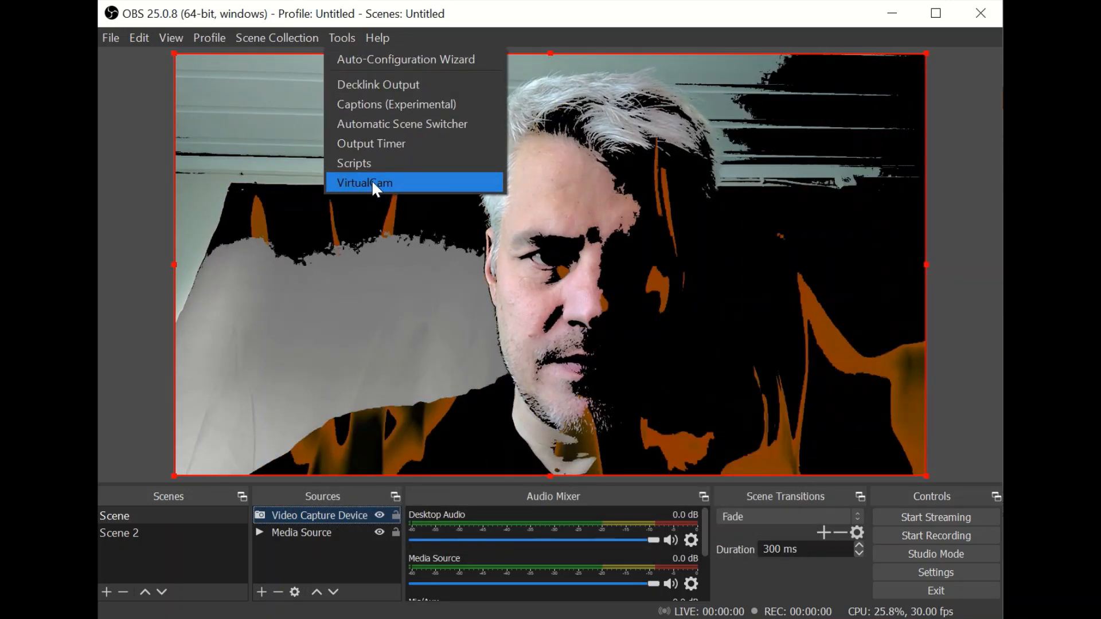
click(364, 183)
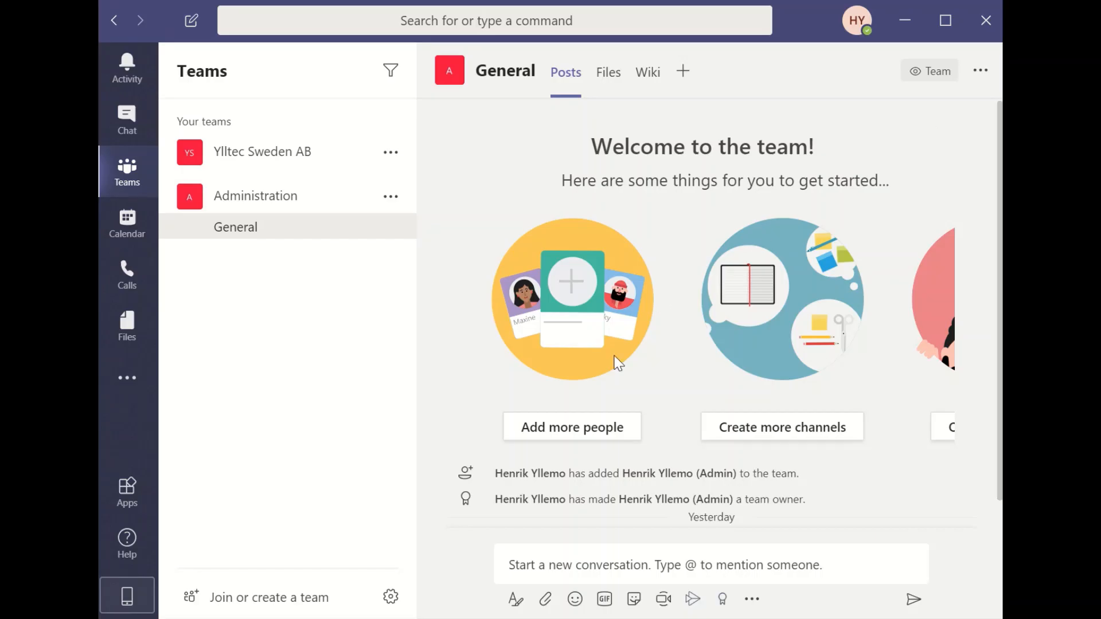
- Start an instant Meet now meeting in the General channel and dismiss the People pane
click(663, 599)
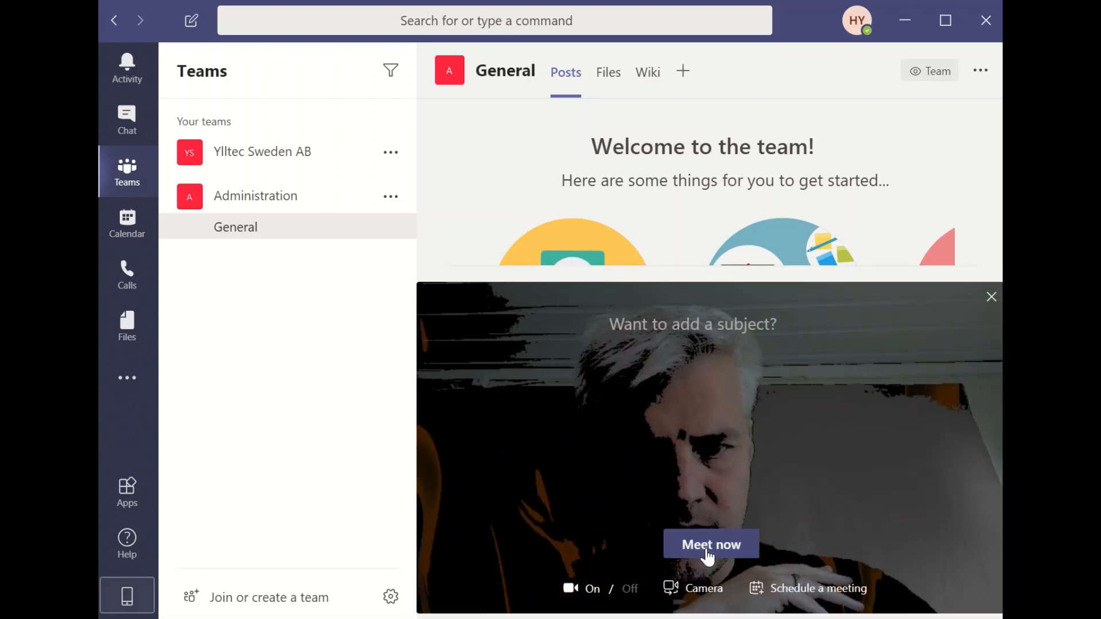
click(709, 544)
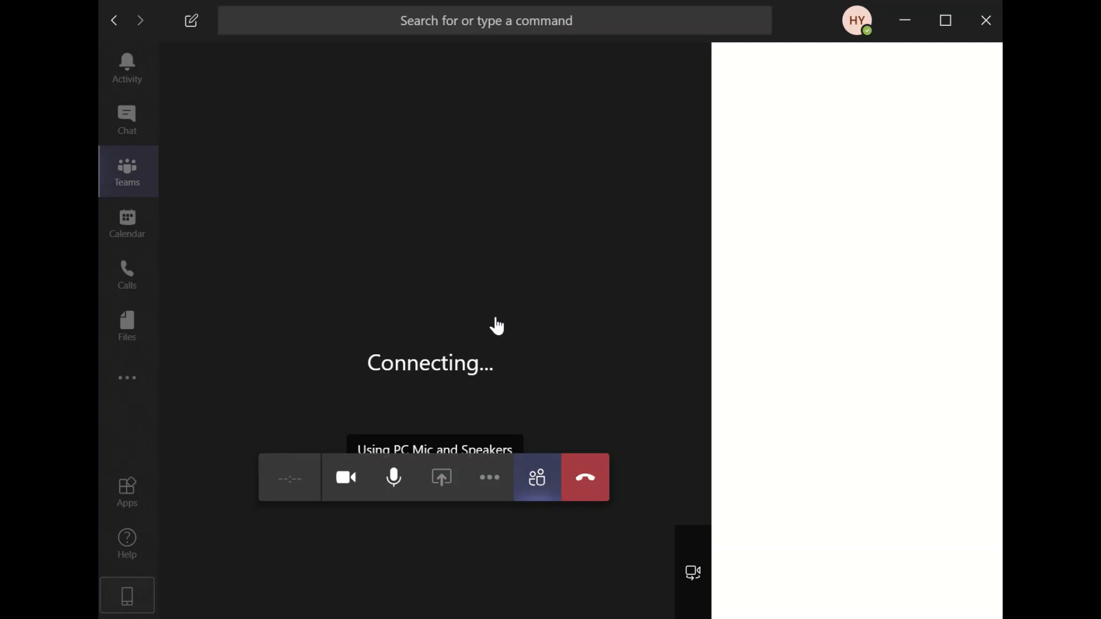
click(537, 477)
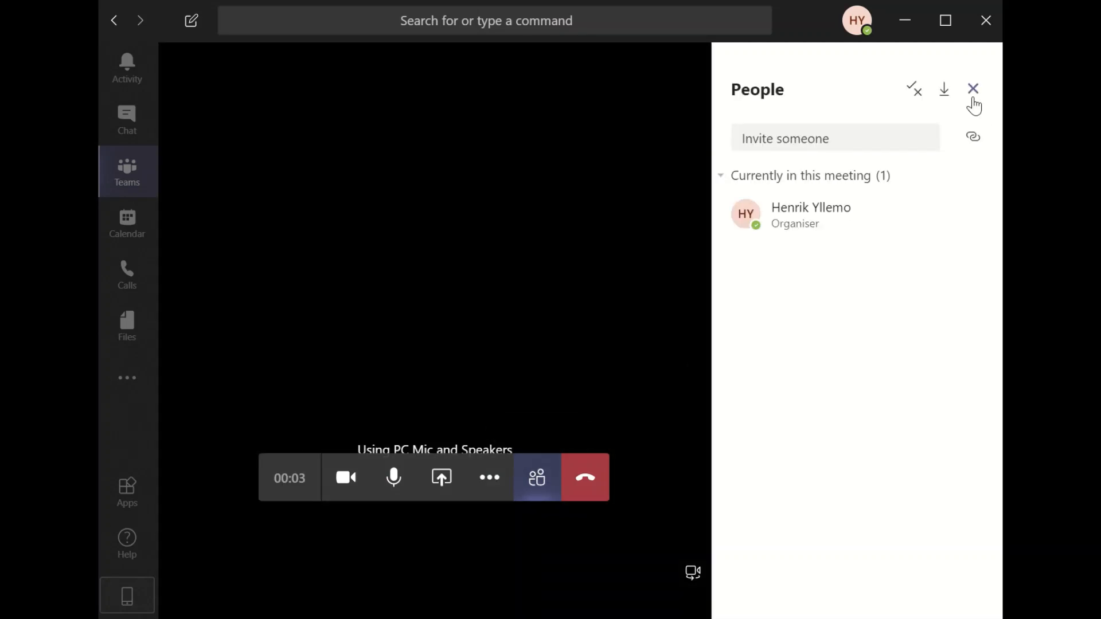
click(973, 89)
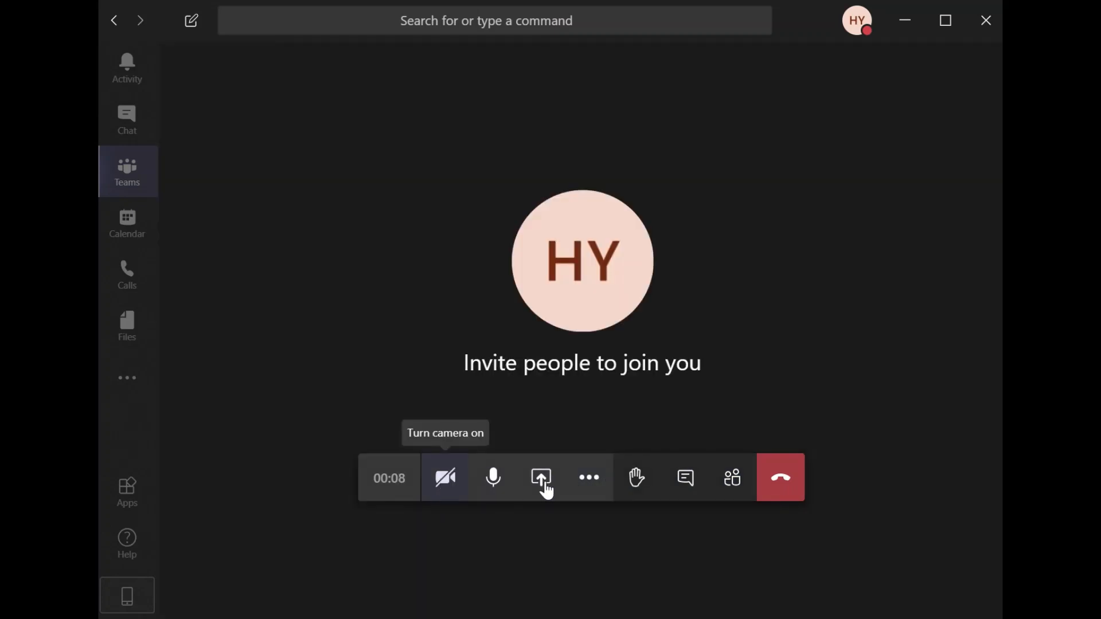
- Turn the meeting camera on and show the meeting's device settings
click(588, 477)
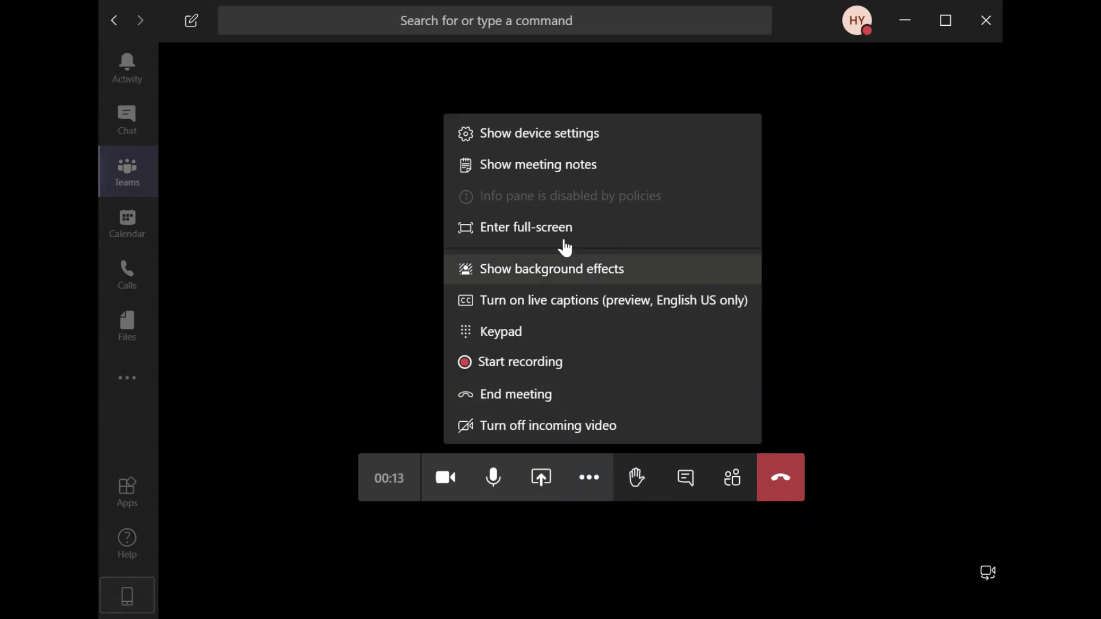
click(539, 133)
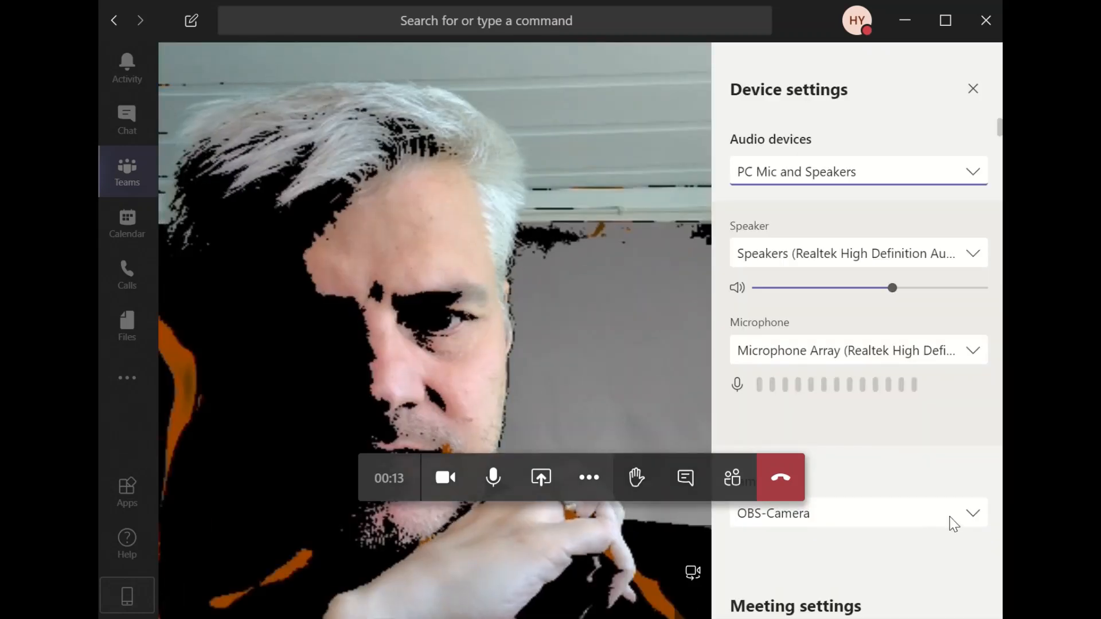
- Choose OBS-Camera from the Camera dropdown as the meeting camera
click(971, 513)
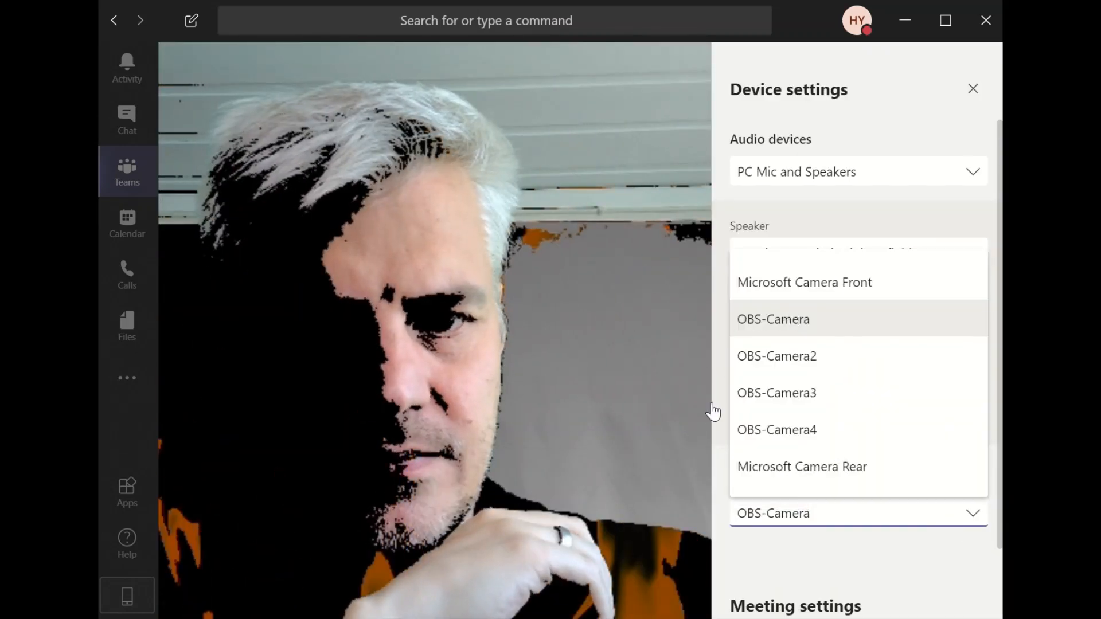
click(972, 89)
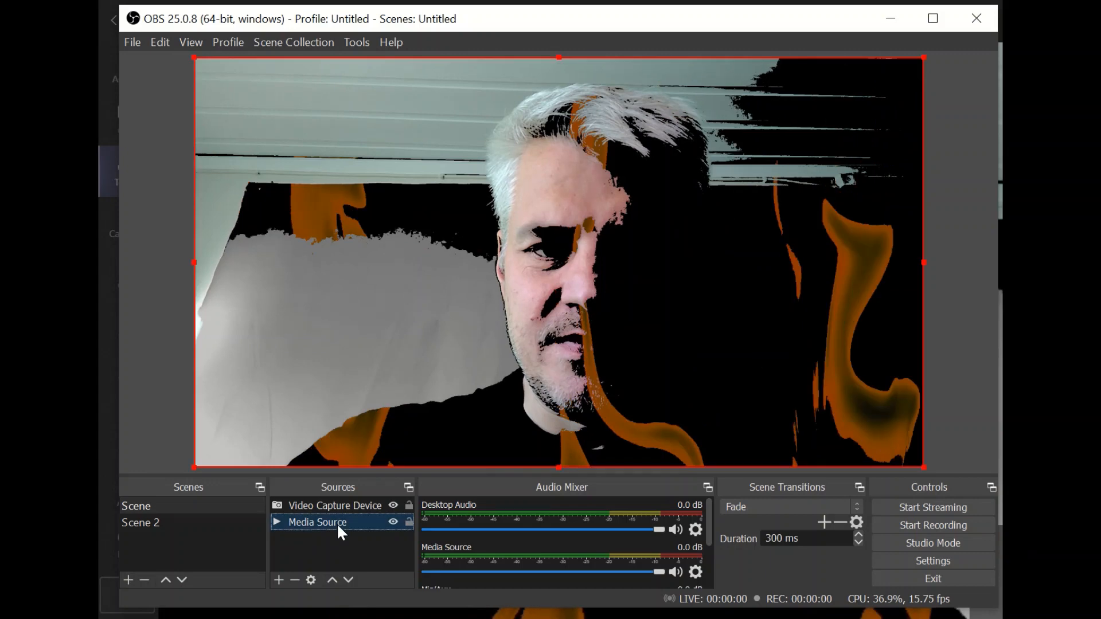
- Disable the Luma Key filter on the flame Media Source so full flames show behind the webcam
right_click(317, 522)
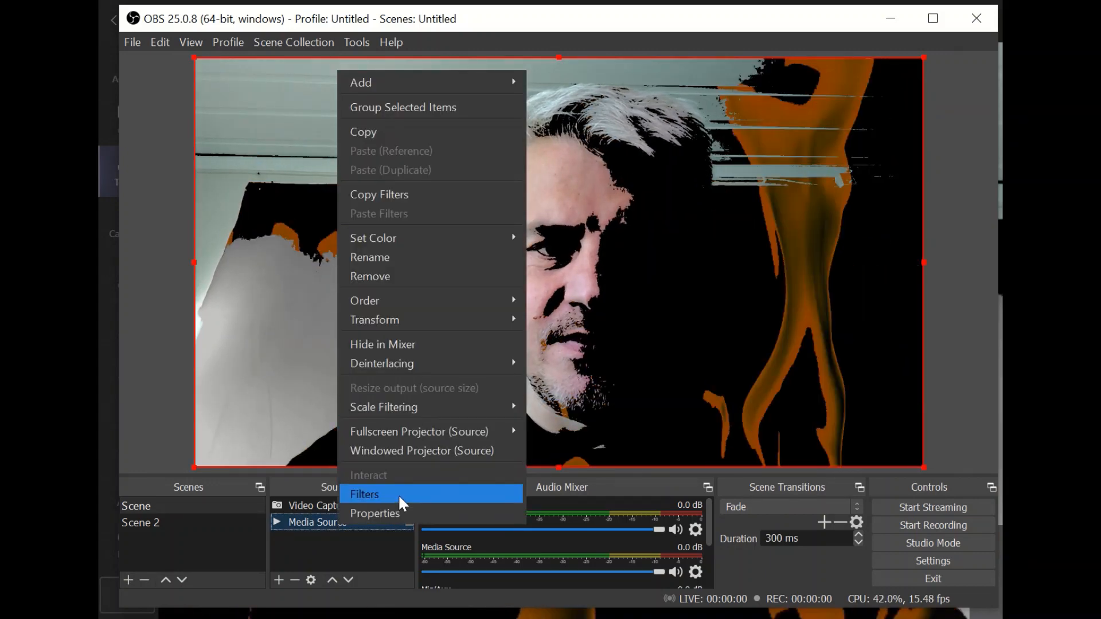
click(364, 495)
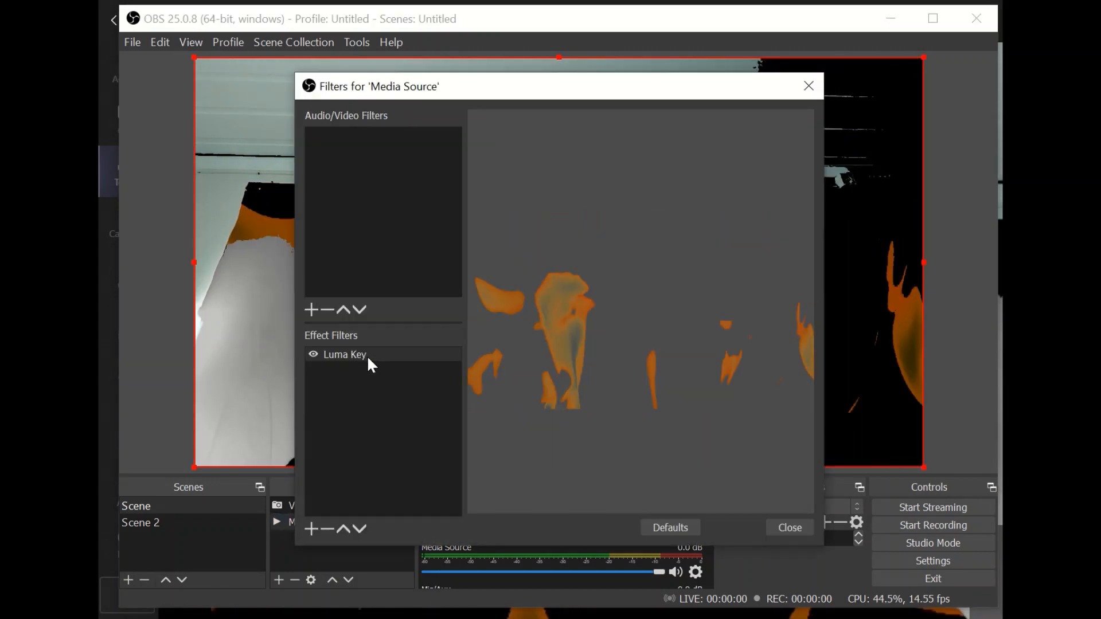
click(313, 355)
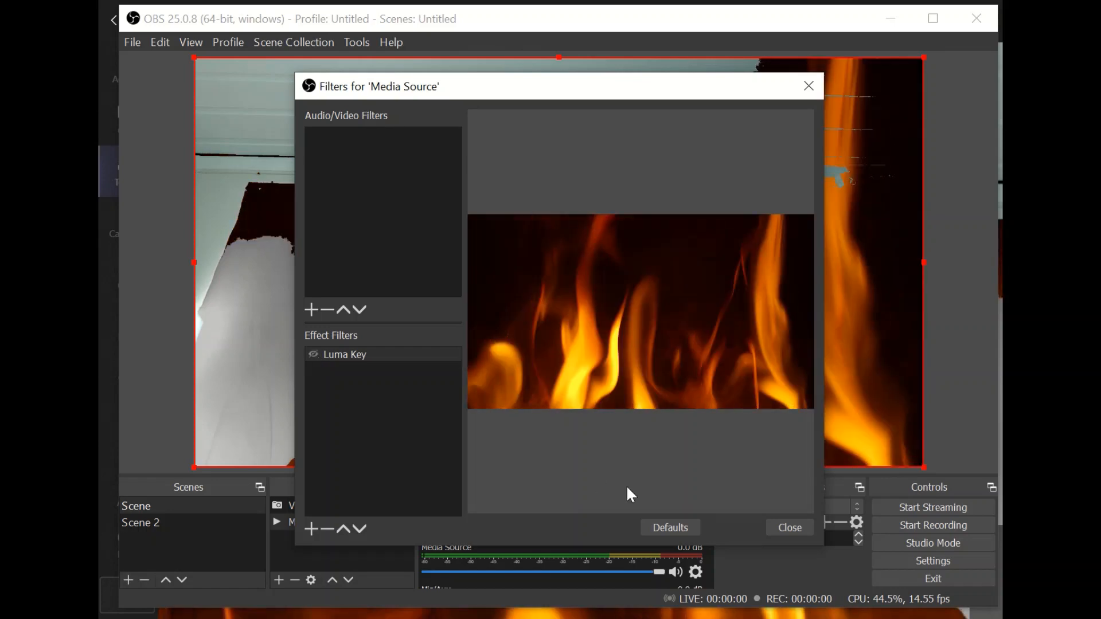
click(788, 528)
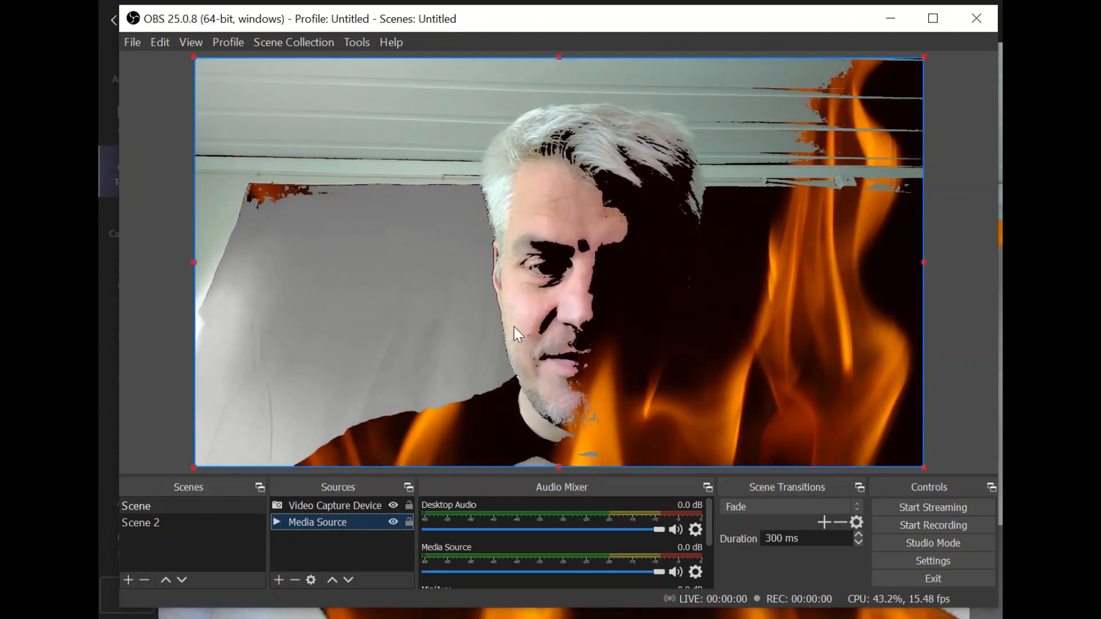
mouse_move(863, 4)
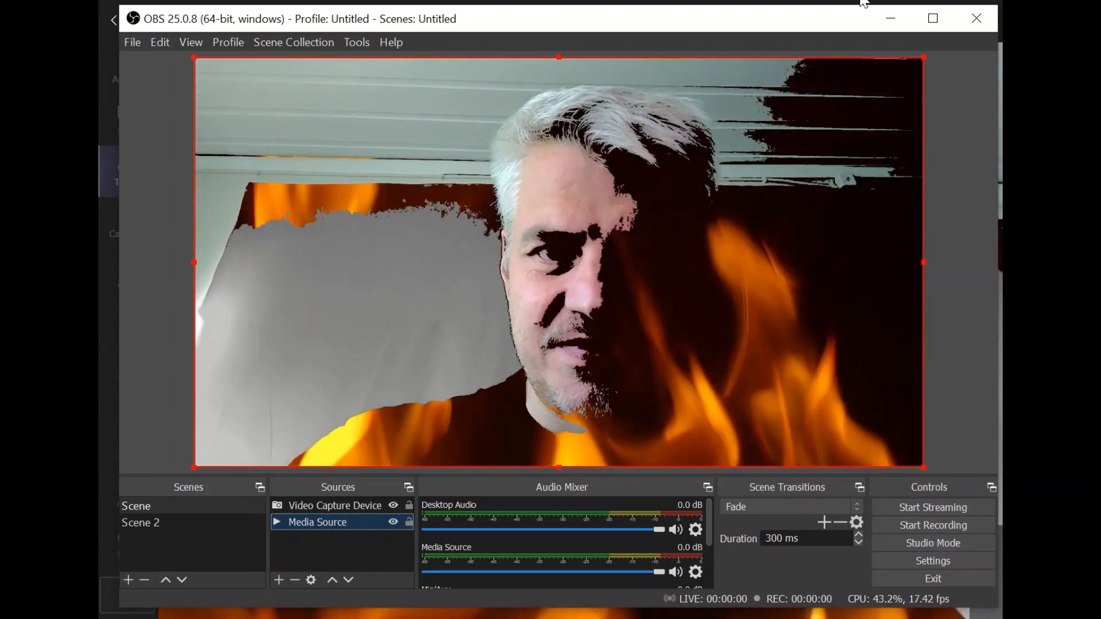